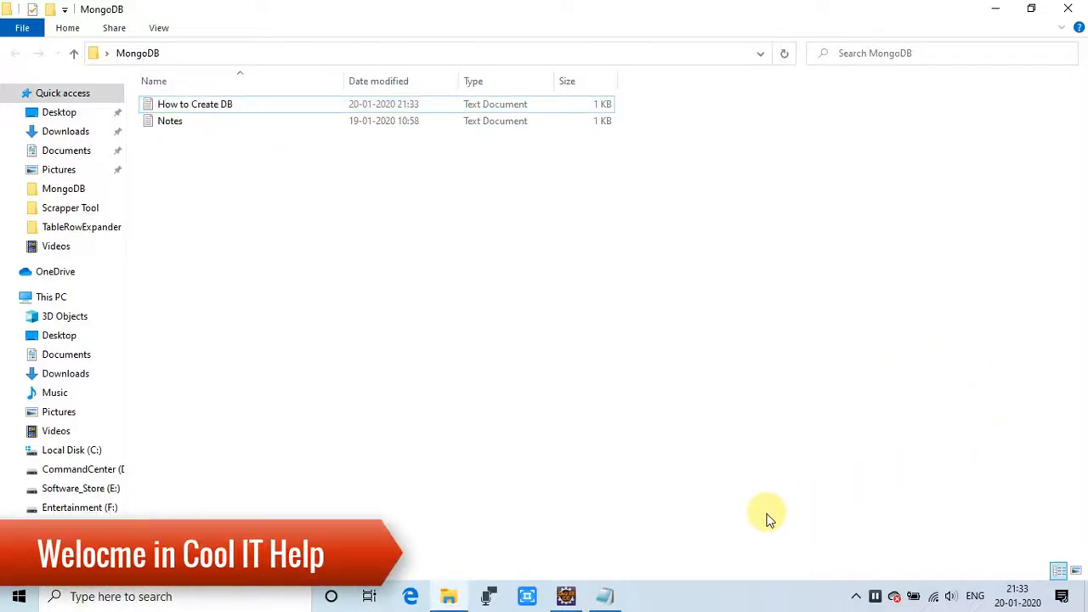
Open the How to Create DB notes, then launch Command Prompt as administrator
{"action": "double_click", "coordinate": [193, 104]}
{"action": "type", "text": "cmd"}
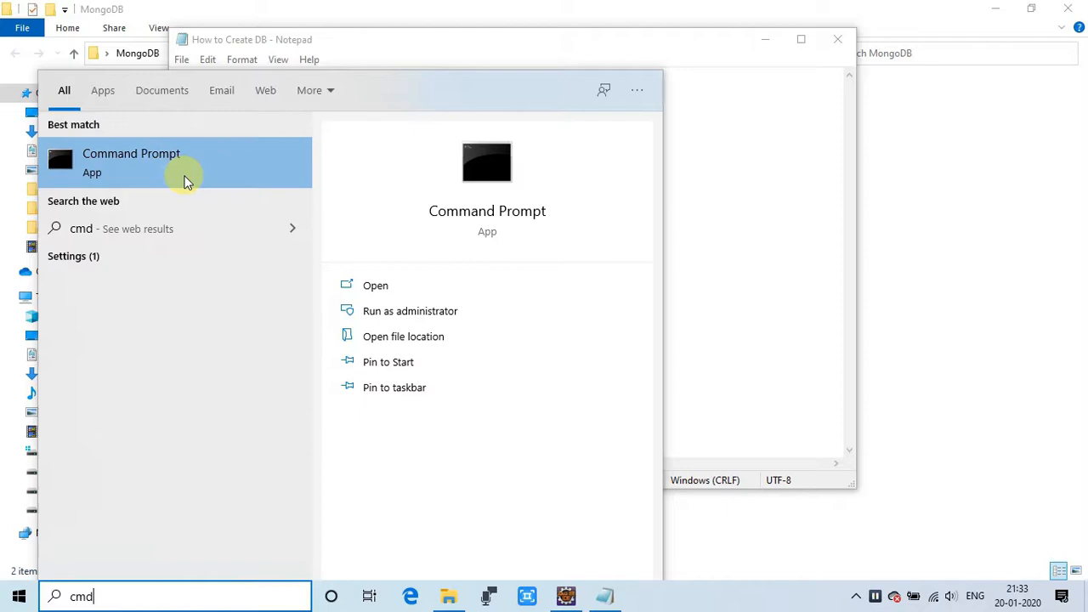
{"action": "left_click", "coordinate": [410, 310]}
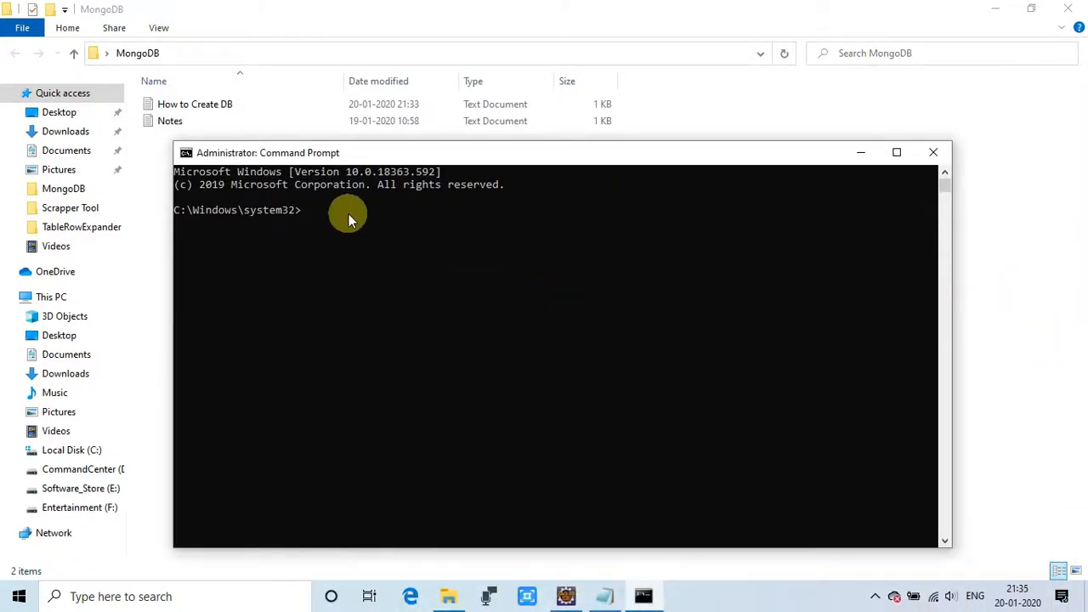
Run 'net start MongoDB' and highlight the already-started service message
{"action": "type", "text": "net s"}
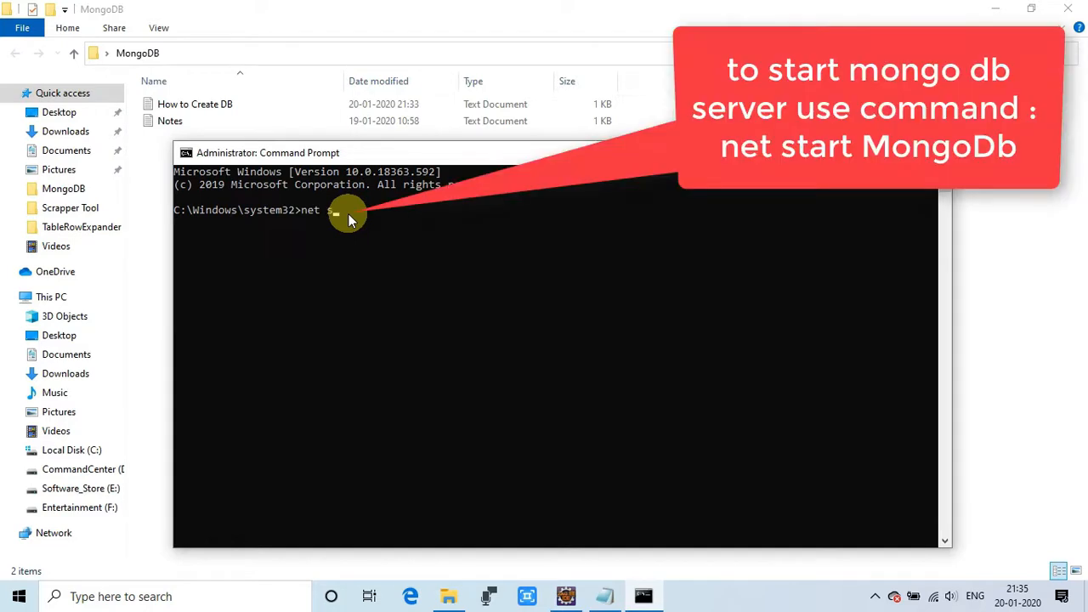
{"action": "type", "text": "start"}
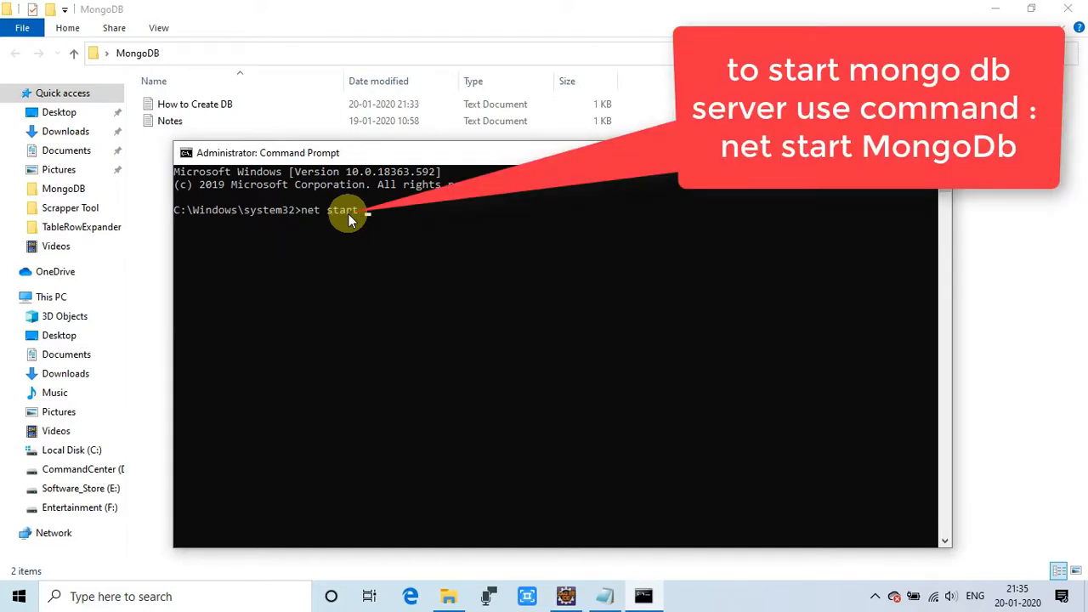
{"action": "type", "text": "mongoDB"}
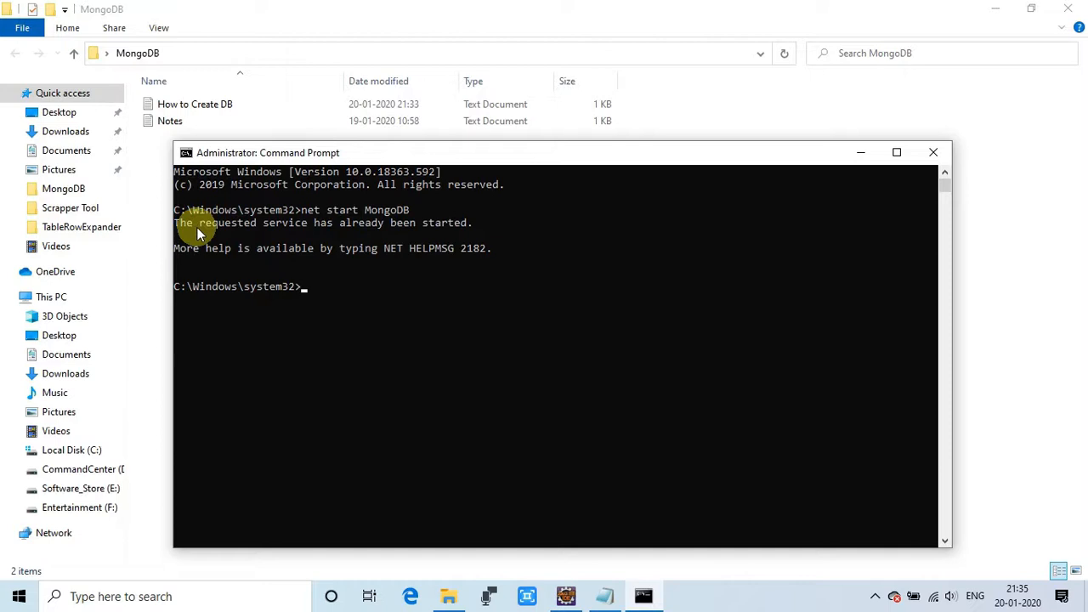
{"action": "left_click_drag", "start_coordinate": [196, 223], "coordinate": [469, 222]}
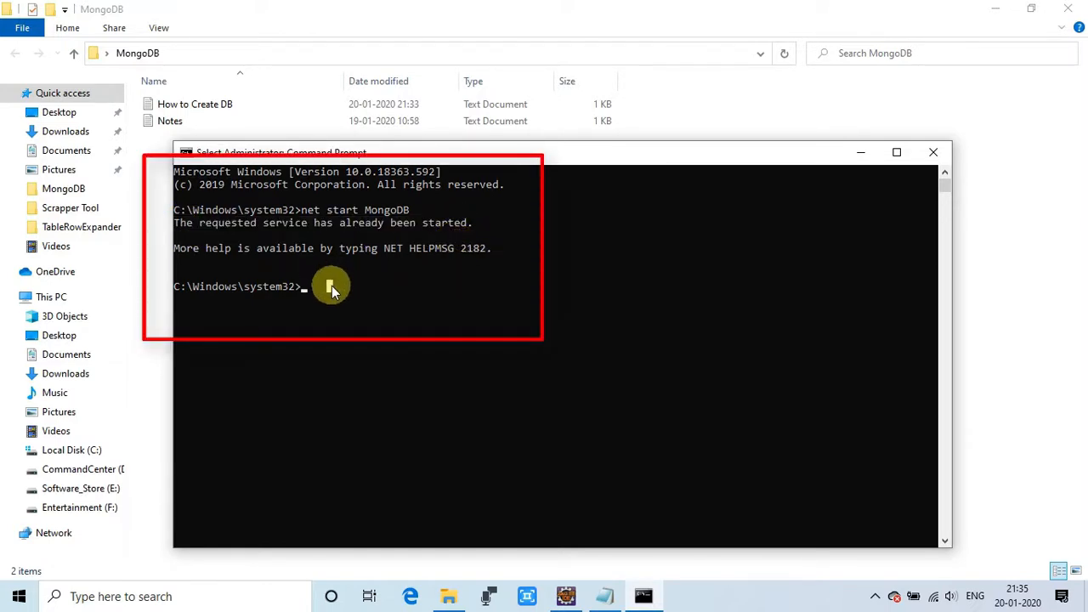
{"action": "mouse_move", "coordinate": [399, 302]}
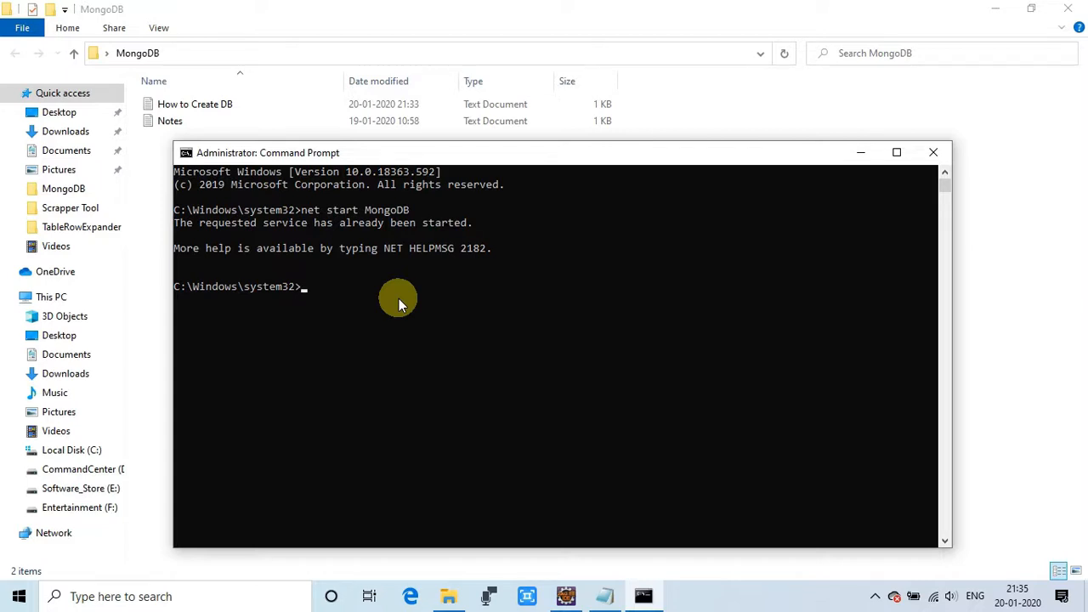
{"action": "mouse_move", "coordinate": [619, 576]}
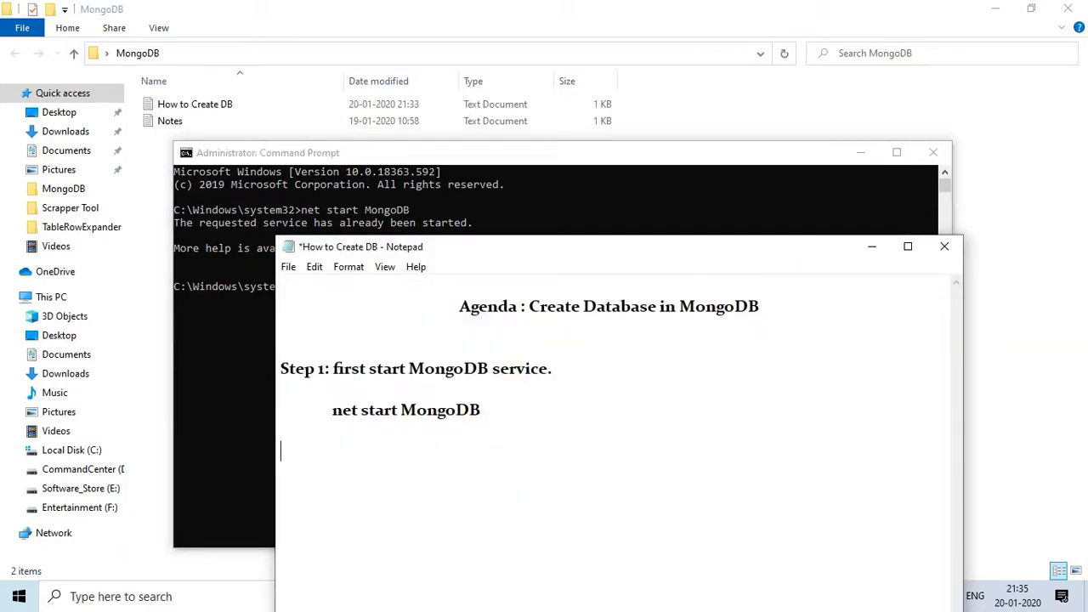
Write 'Step 2: navigate to bin directory' in the notes
{"action": "type", "text": "Step"}
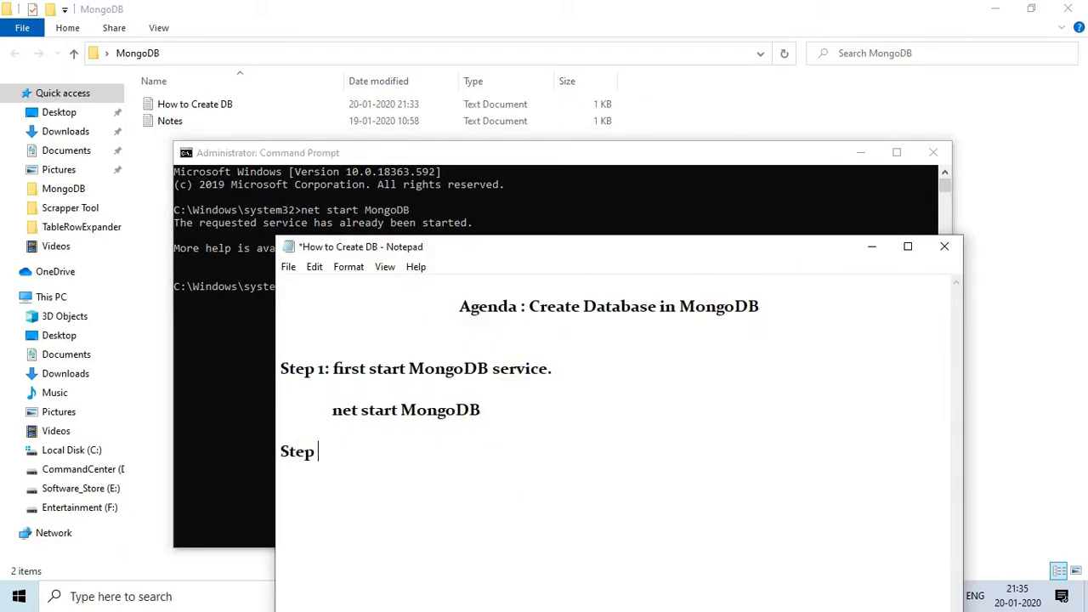
{"action": "type", "text": "2: navigate to"}
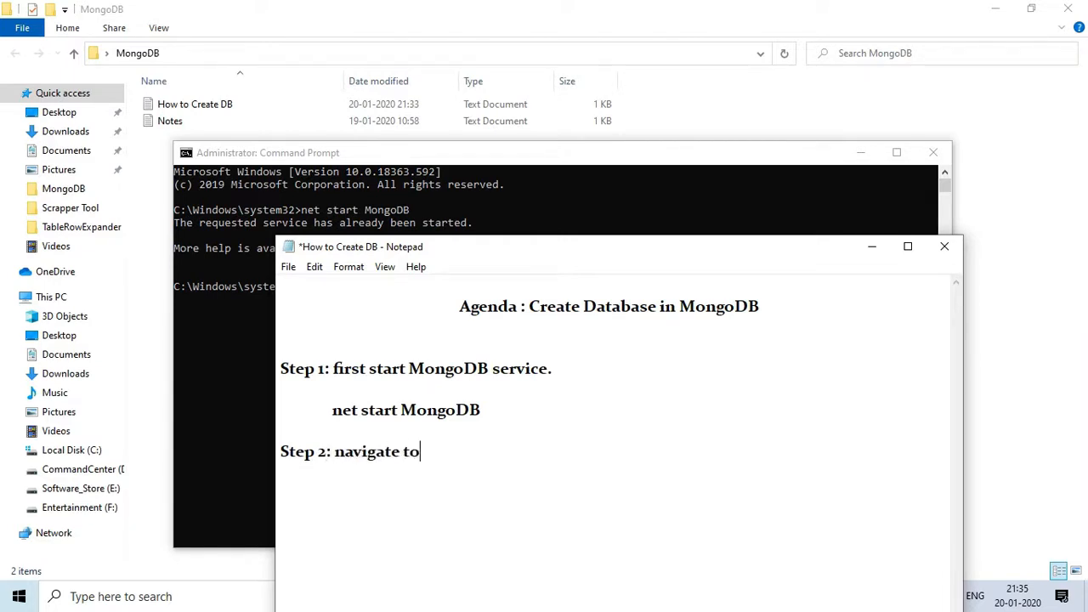
{"action": "type", "text": "bin directory-"}
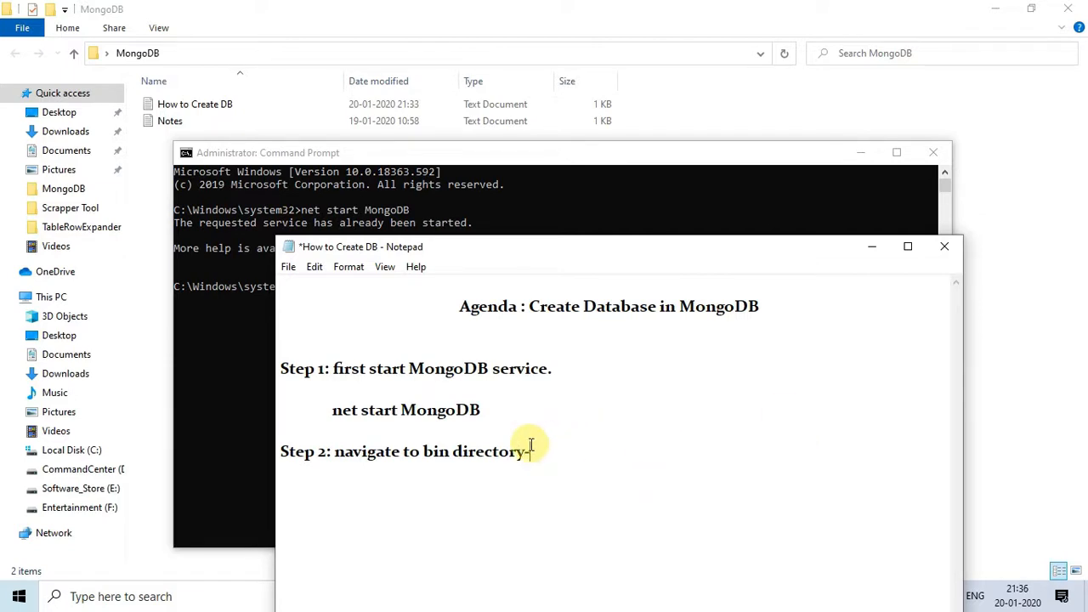
{"action": "triple_click", "coordinate": [405, 452]}
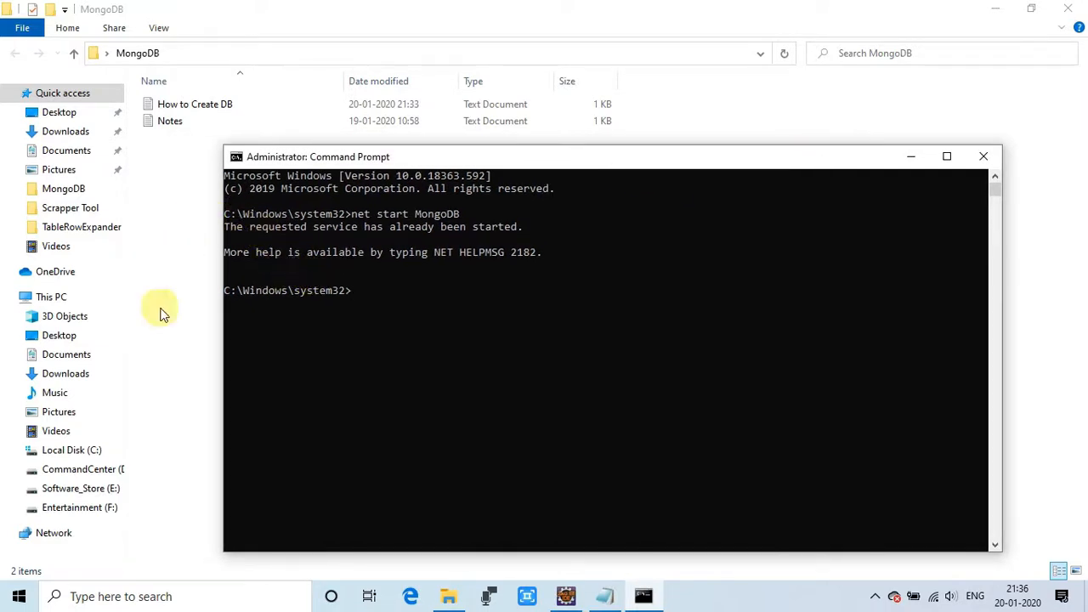
Browse to C:\Program Files\MongoDB\Server\4.2\bin in File Explorer
{"action": "left_click", "coordinate": [72, 449]}
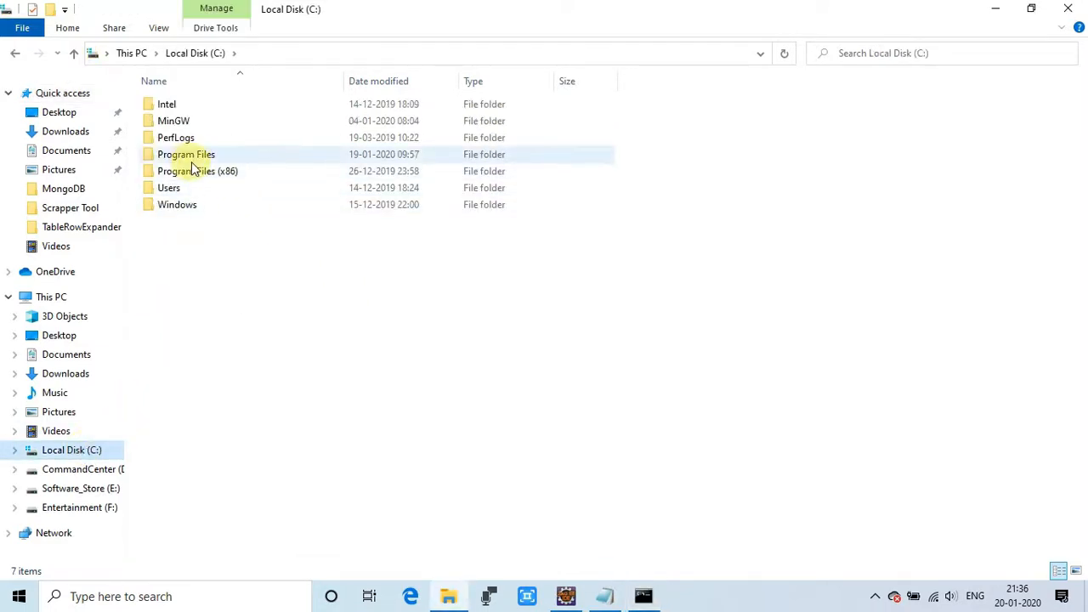
{"action": "double_click", "coordinate": [187, 153]}
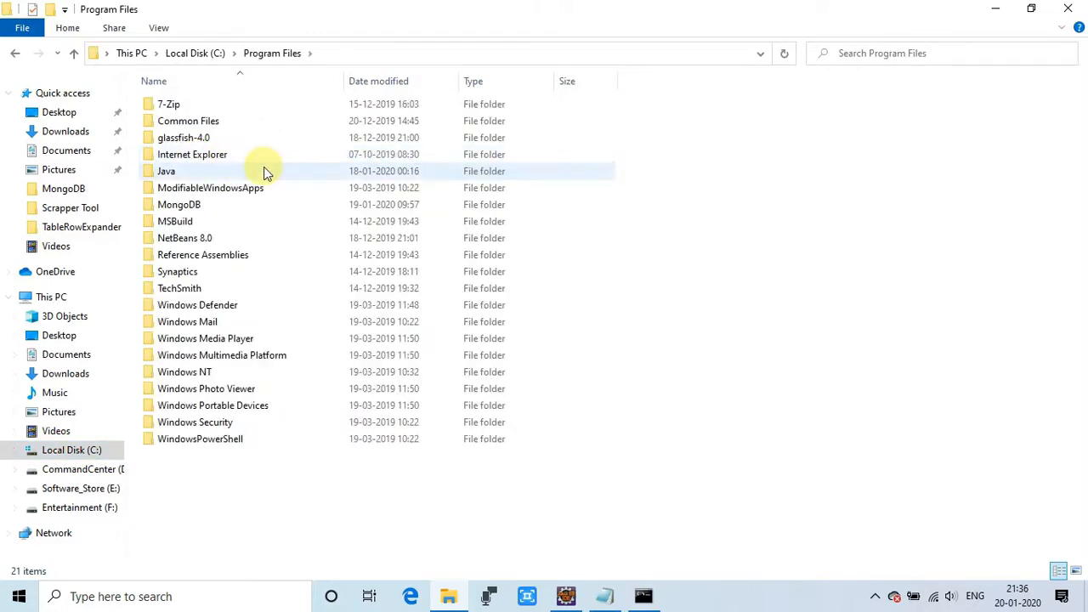
{"action": "double_click", "coordinate": [179, 204]}
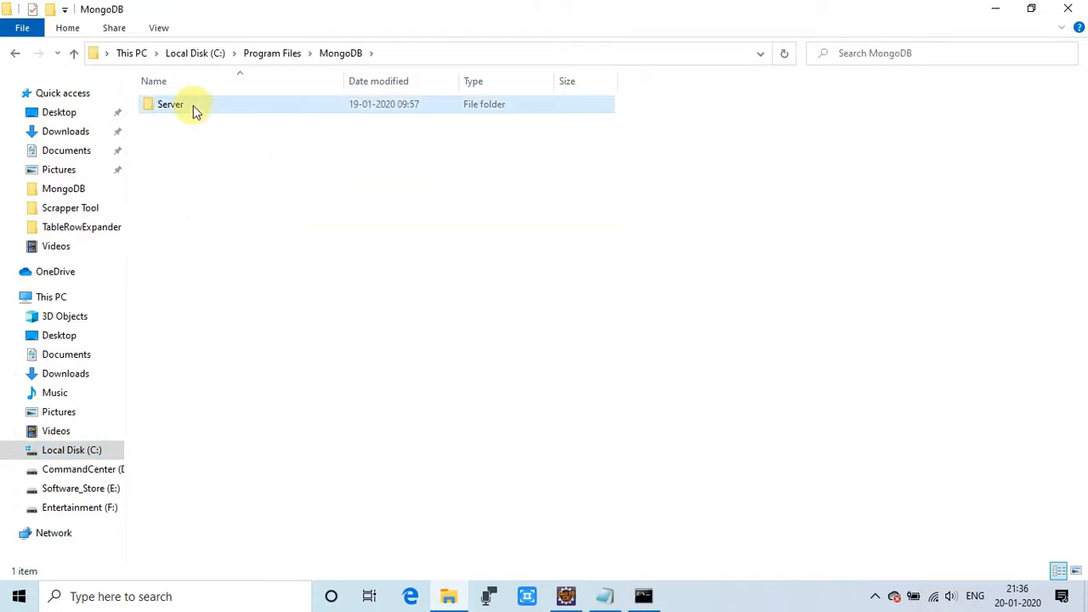
{"action": "double_click", "coordinate": [170, 104]}
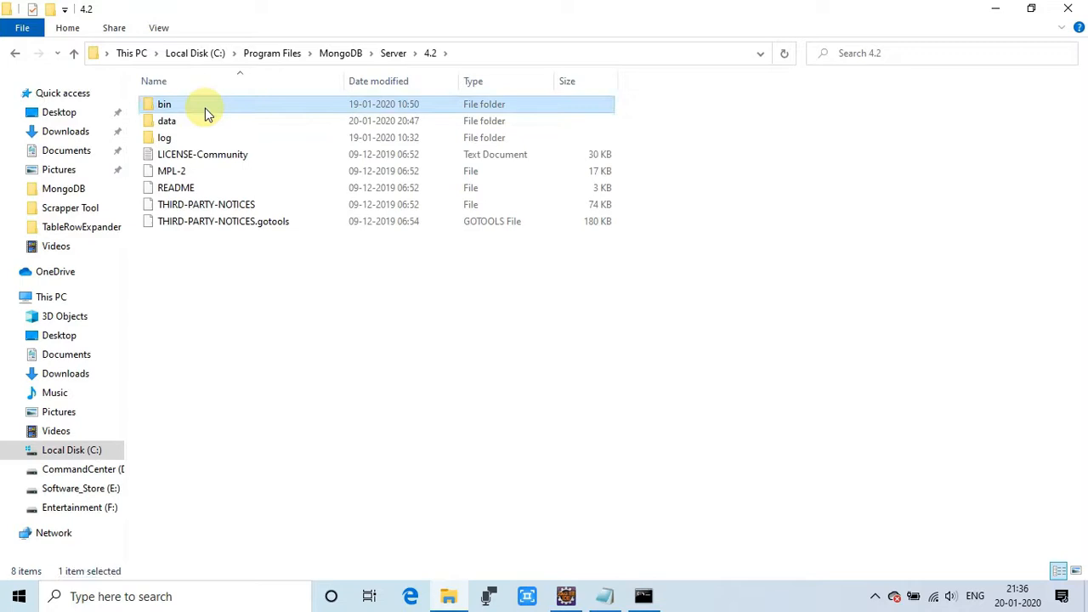
{"action": "double_click", "coordinate": [163, 103]}
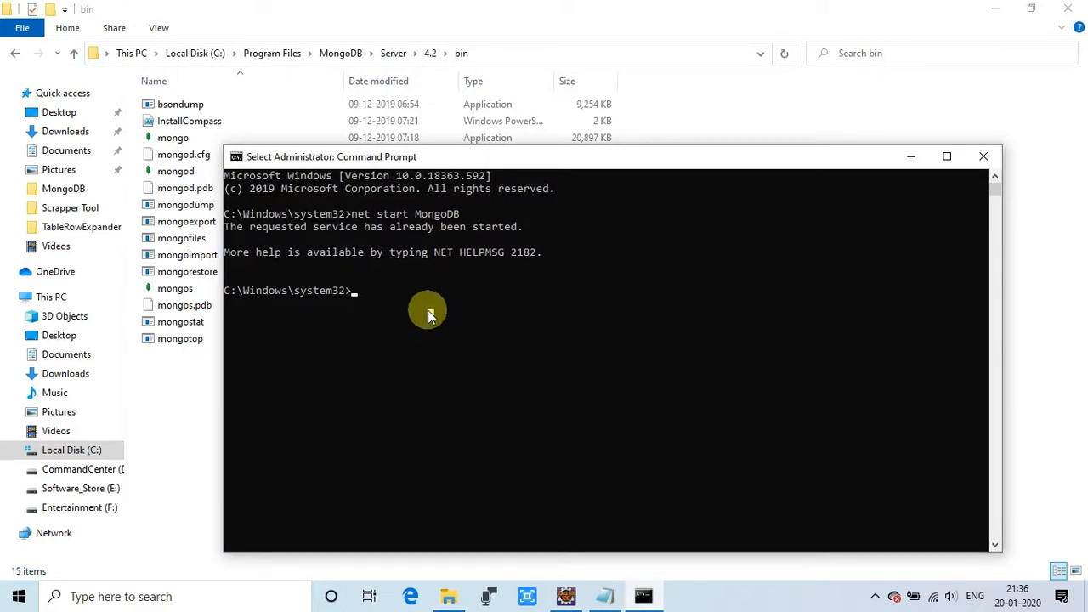
Change directory to C:\Program Files\MongoDB\Server\4.2\bin
{"action": "type", "text": "cd"}
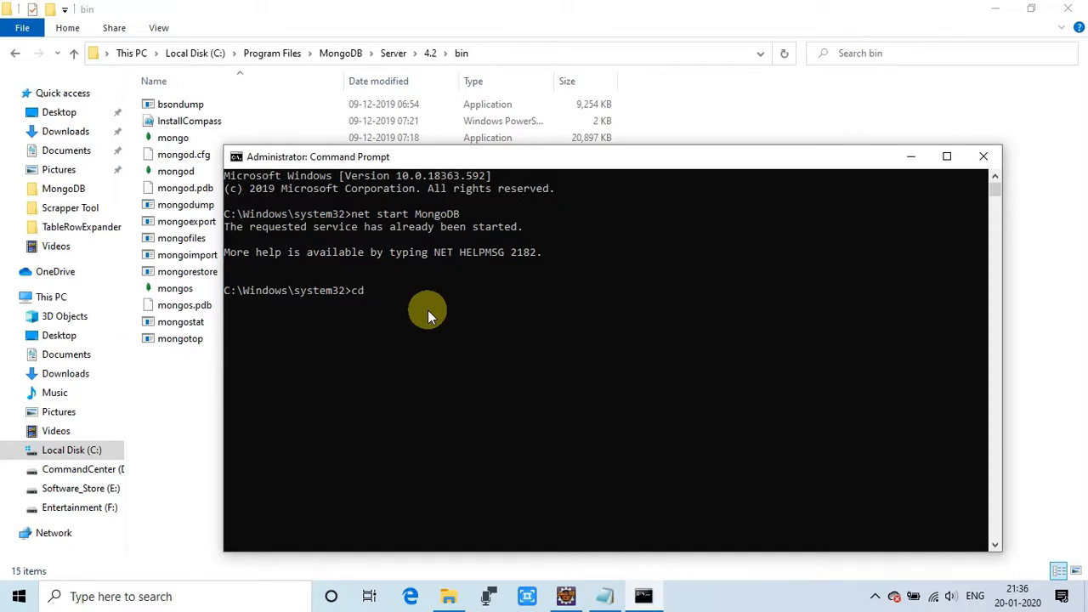
{"action": "type", "text": "C:\\Program Files\\MongoDB\\Server\\4.2\\binC:\\Program Files\\MongoDB\\Server\\4.2\\bin"}
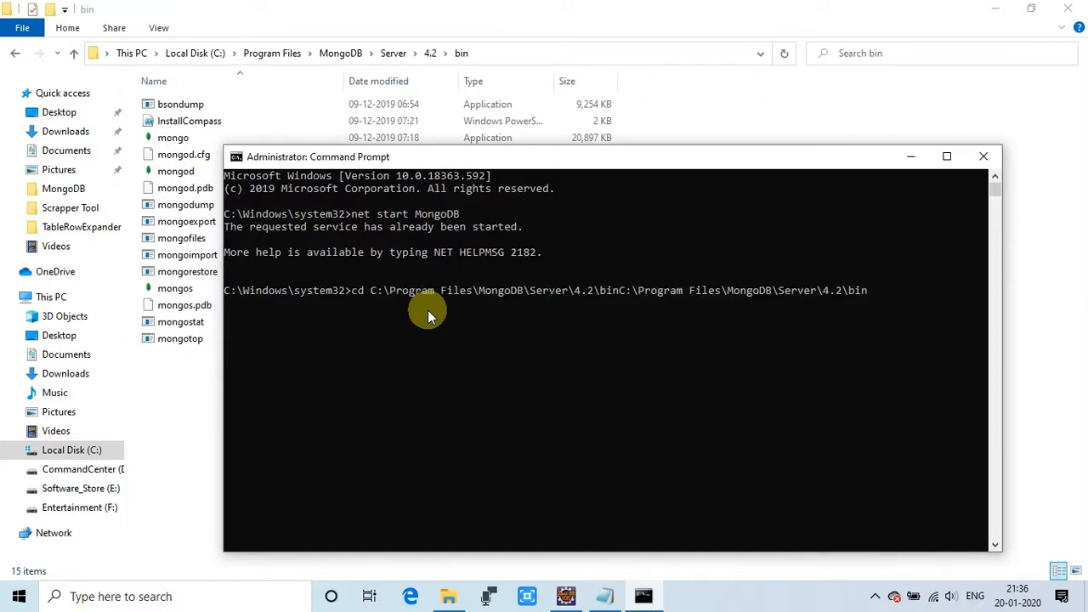
{"action": "key", "text": "Backspace"}
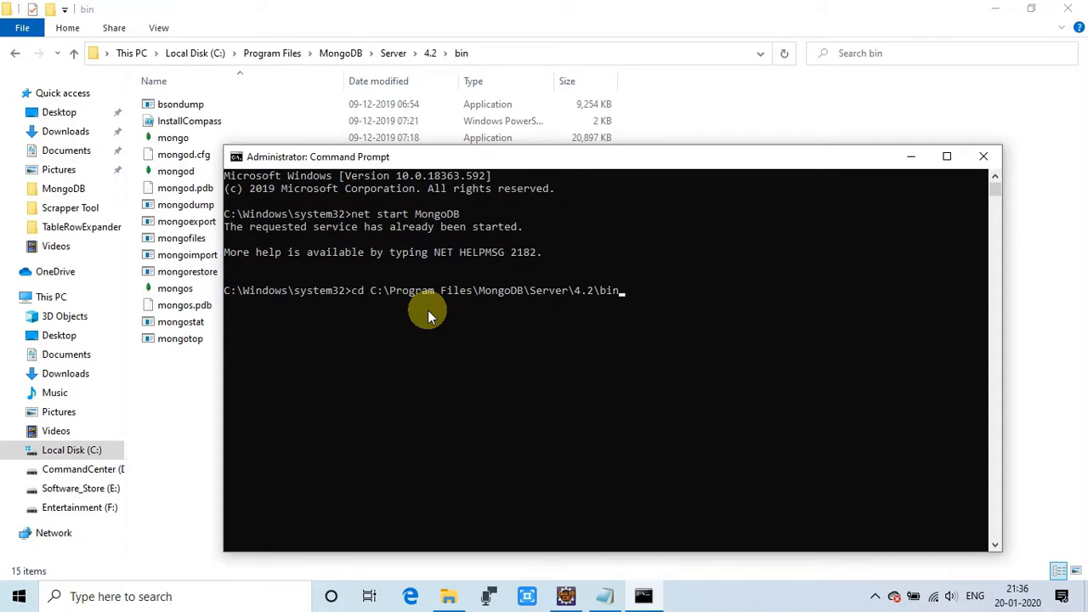
{"action": "mouse_move", "coordinate": [619, 306]}
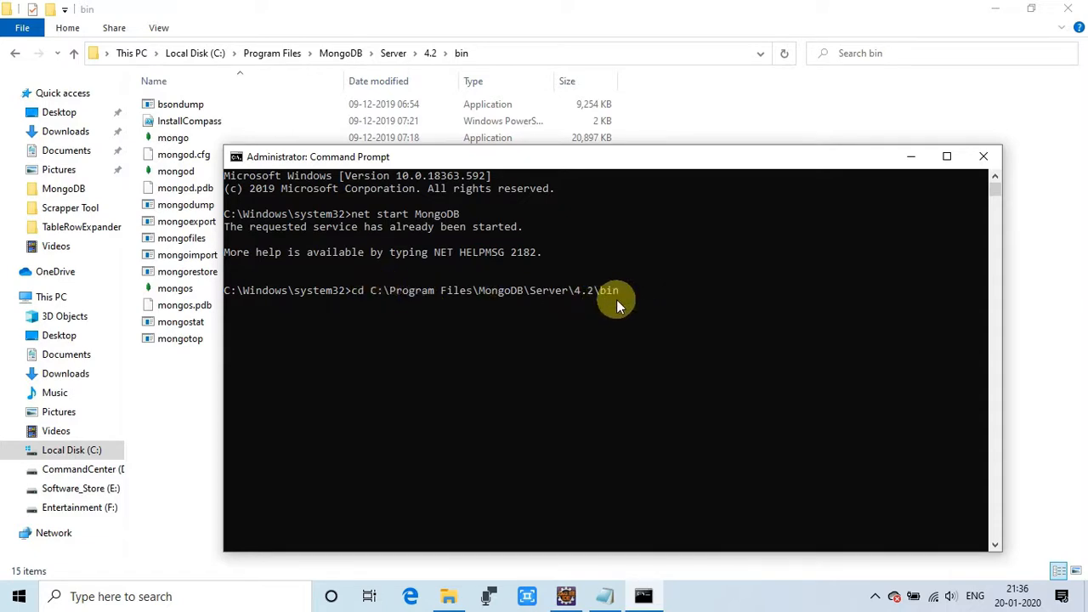
{"action": "mouse_move", "coordinate": [570, 344]}
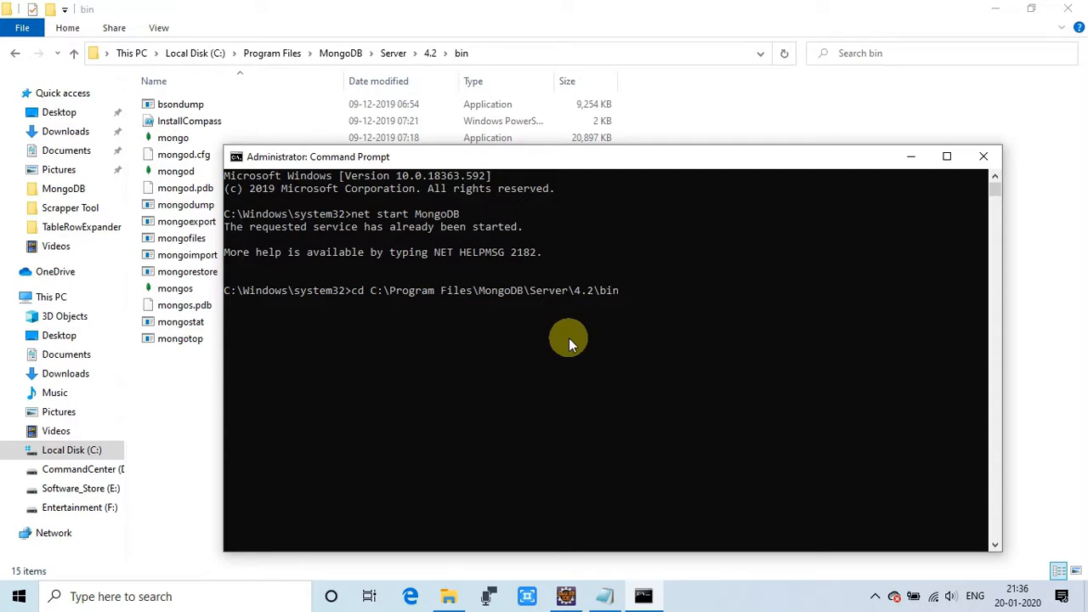
{"action": "key", "text": "enter"}
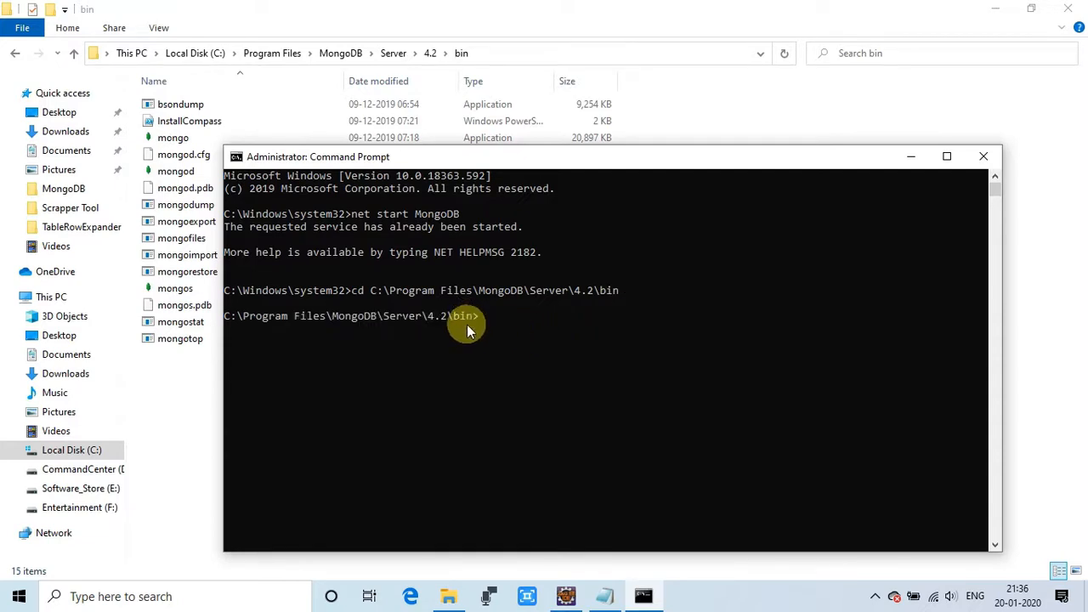
{"action": "mouse_move", "coordinate": [466, 323]}
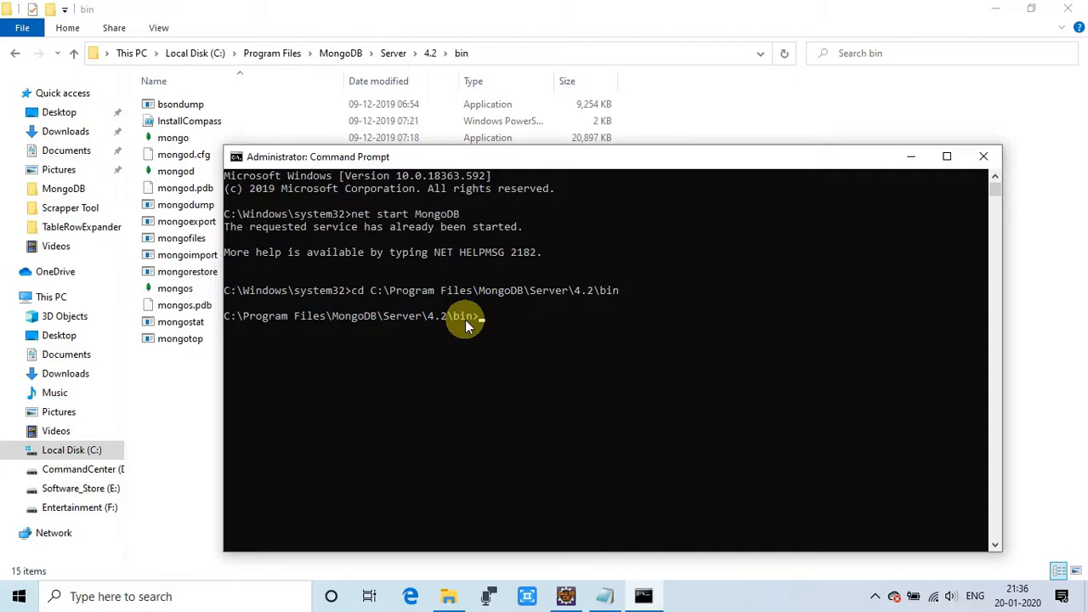
{"action": "mouse_move", "coordinate": [645, 552]}
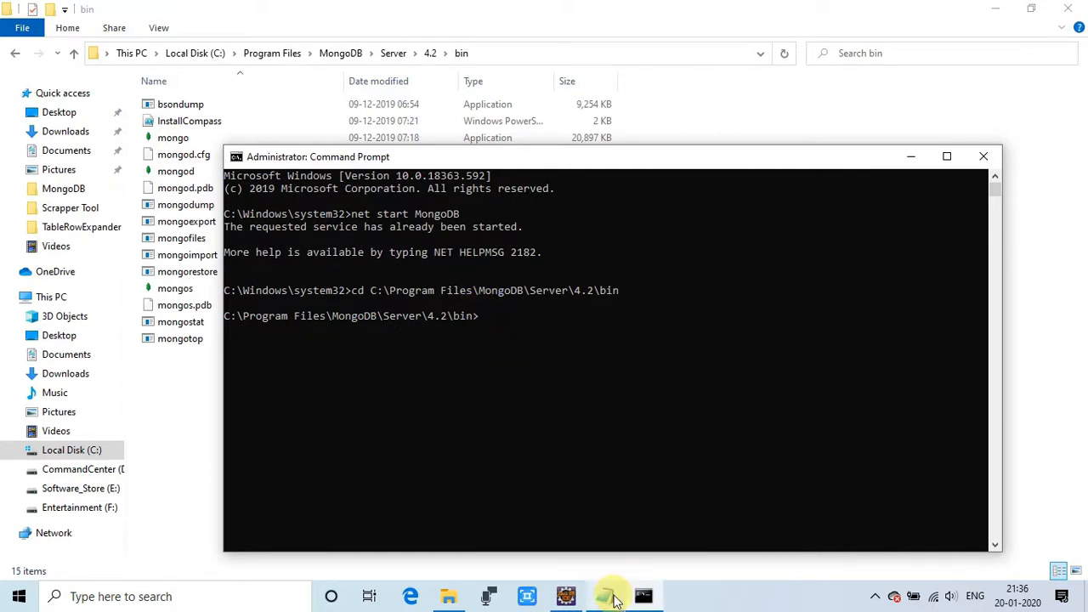
Write 'step 3: to open mongo shell -- type > mongo' in the notes
{"action": "left_click", "coordinate": [612, 595]}
{"action": "type", "text": "step 3: to ope"}
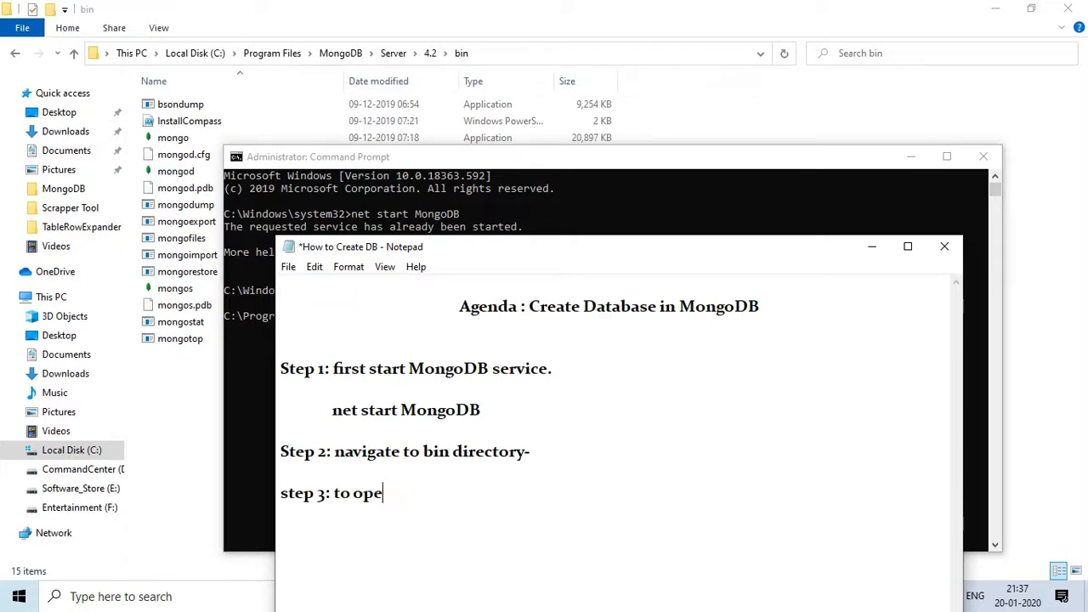
{"action": "type", "text": "n mondo"}
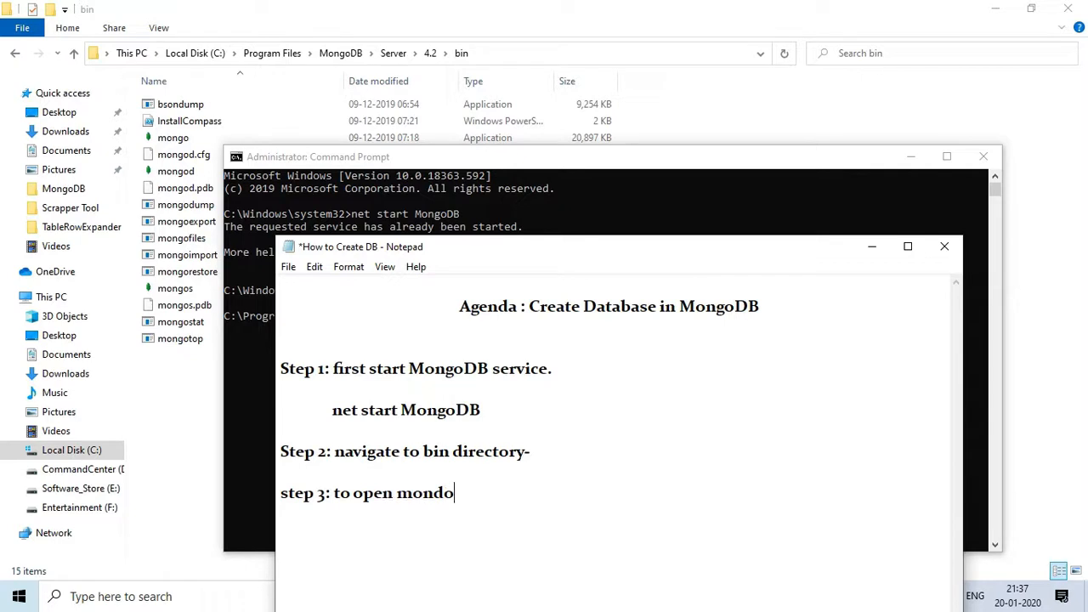
{"action": "type", "text": "shell -- type"}
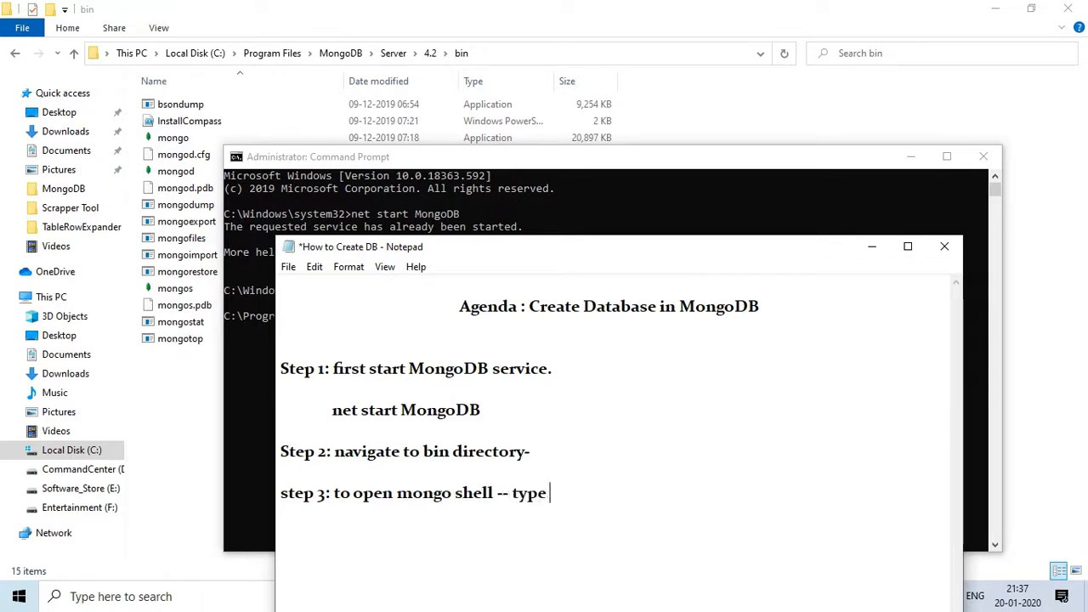
{"action": "type", "text": ">"}
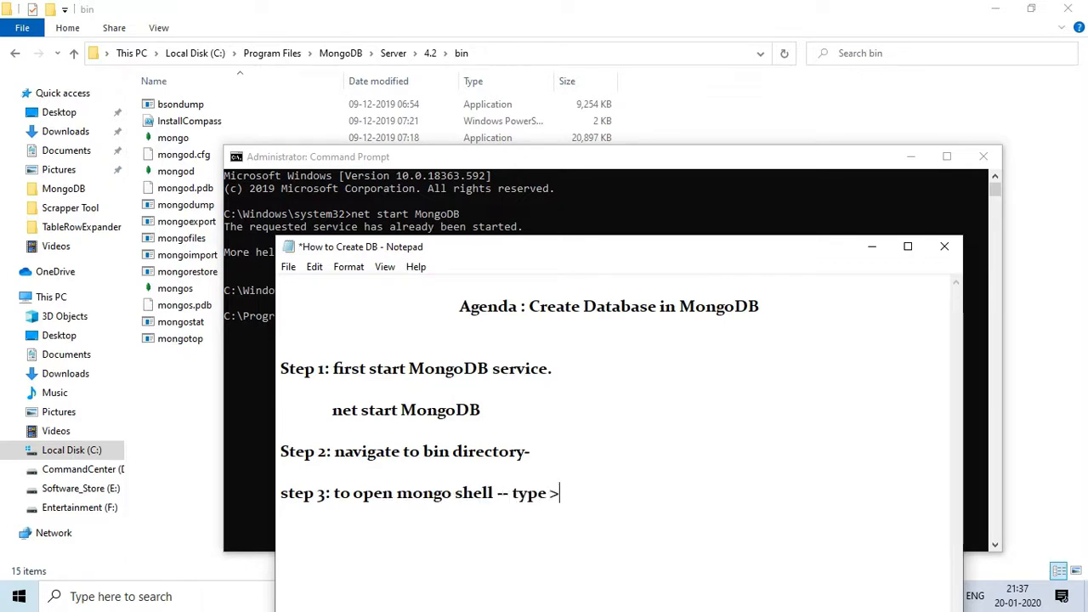
{"action": "type", "text": "mong"}
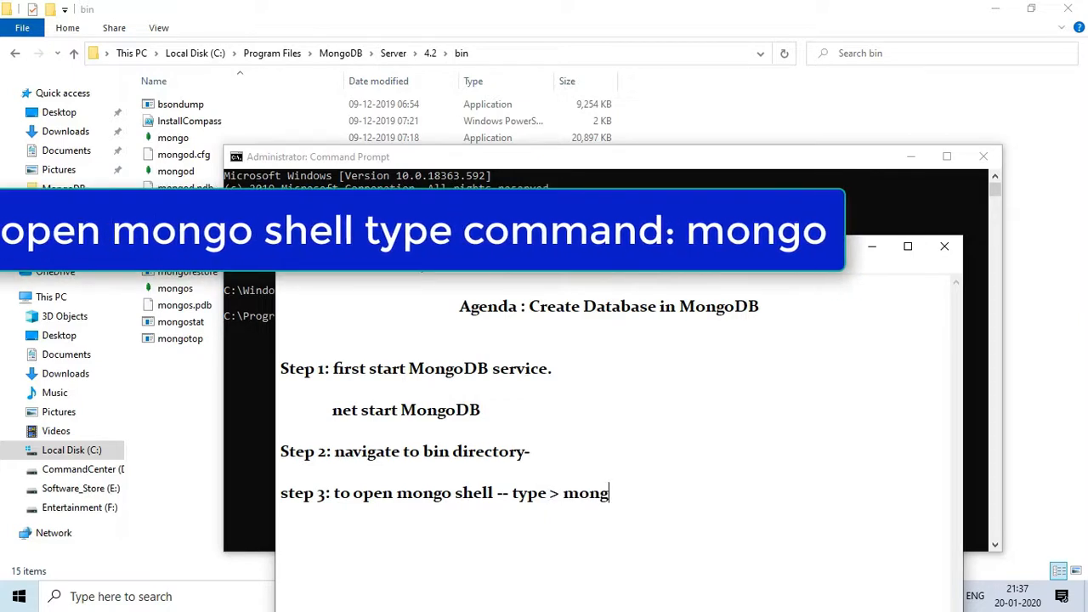
{"action": "type", "text": "o"}
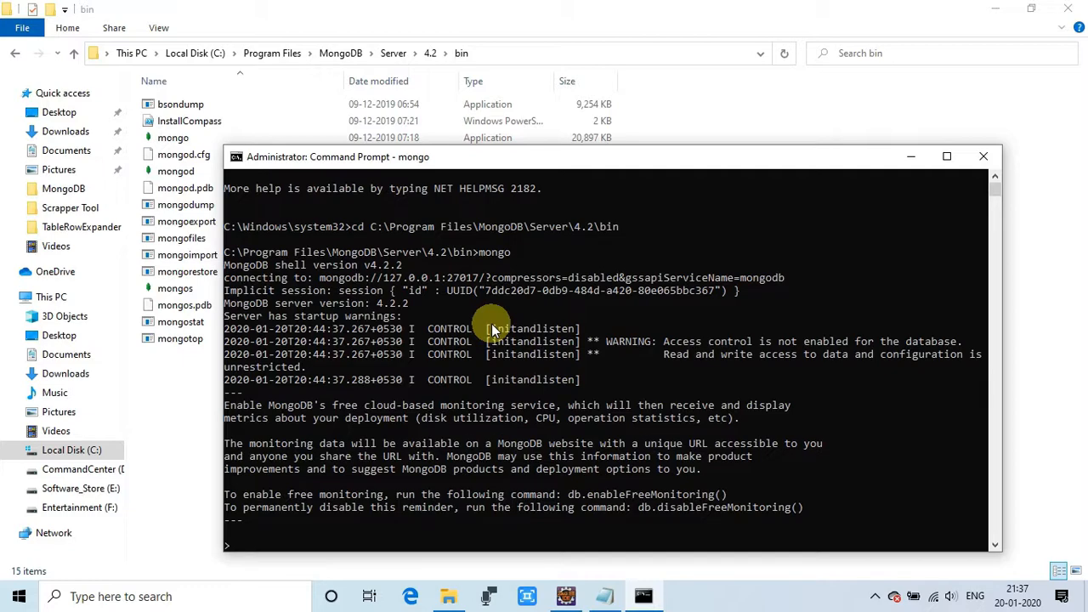
Scroll through the mongo shell startup output
{"action": "scroll", "scroll_direction": "down", "scroll_amount": 3}
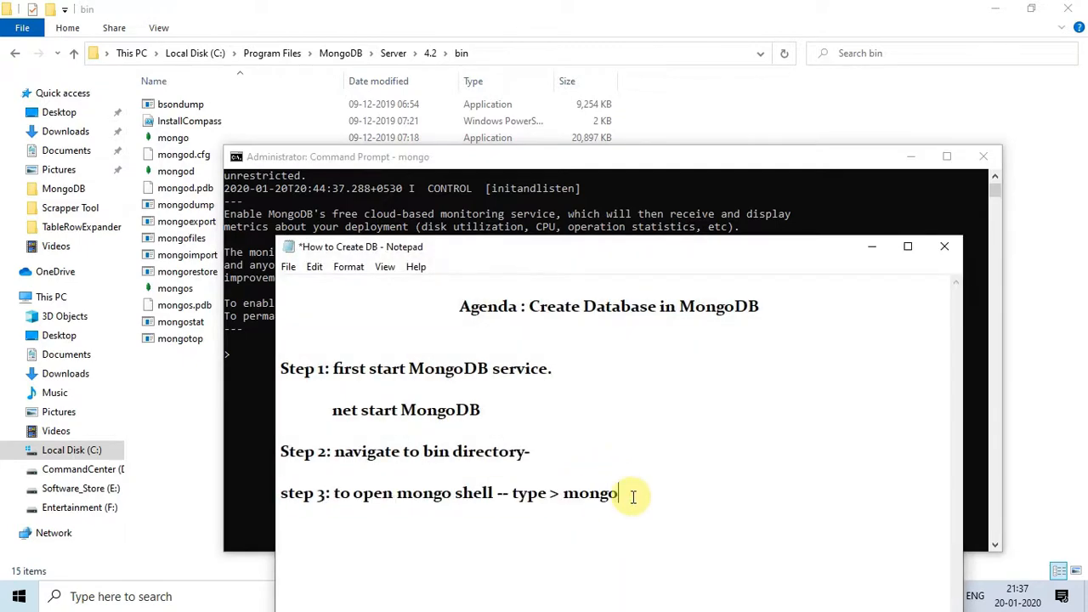
Note 'shell is open' and start 'step 4: we will learn to create db'
{"action": "key", "text": "enter"}
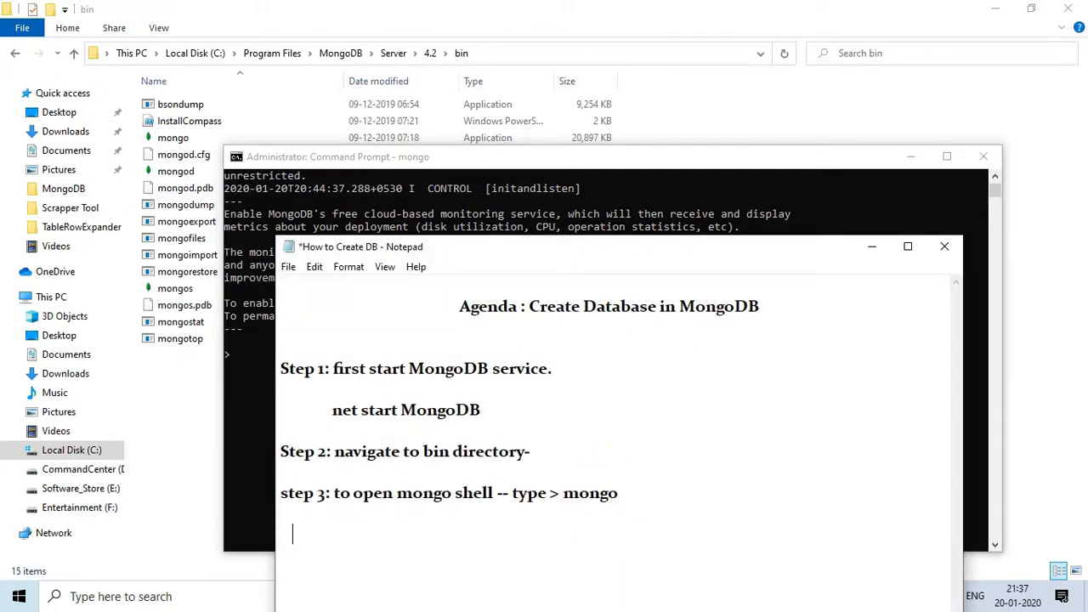
{"action": "type", "text": "s"}
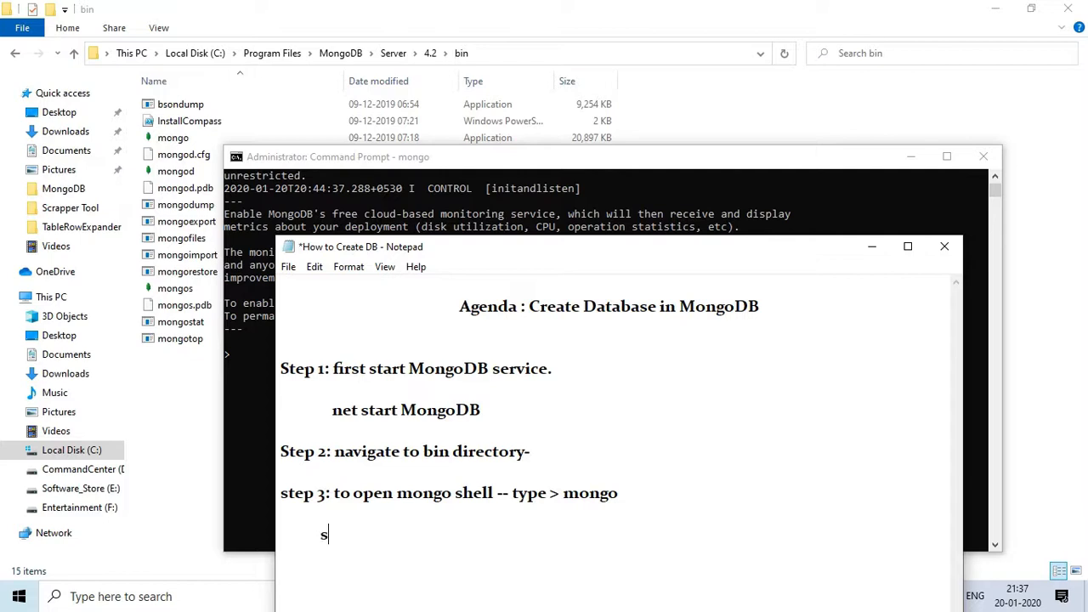
{"action": "type", "text": "hell is open to use database."}
{"action": "type", "text": "step"}
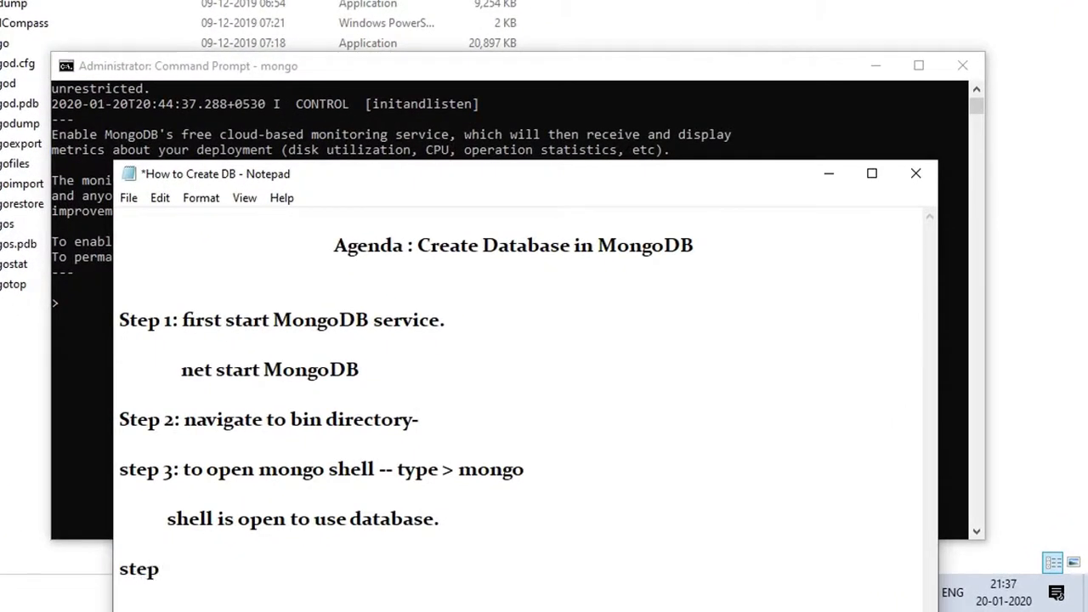
{"action": "type", "text": "4: we will lear"}
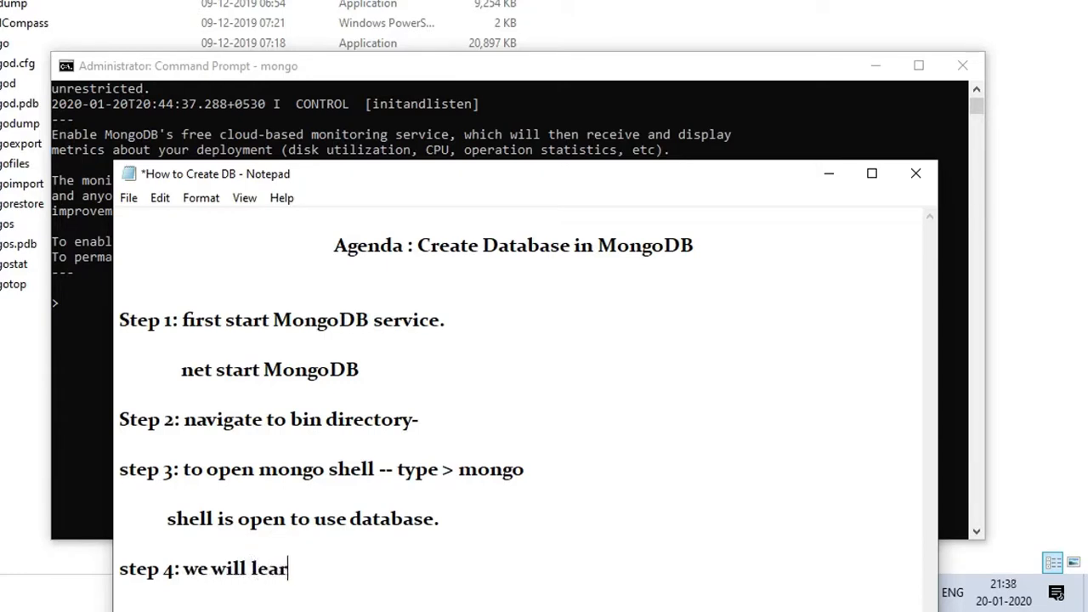
{"action": "type", "text": "n to create"}
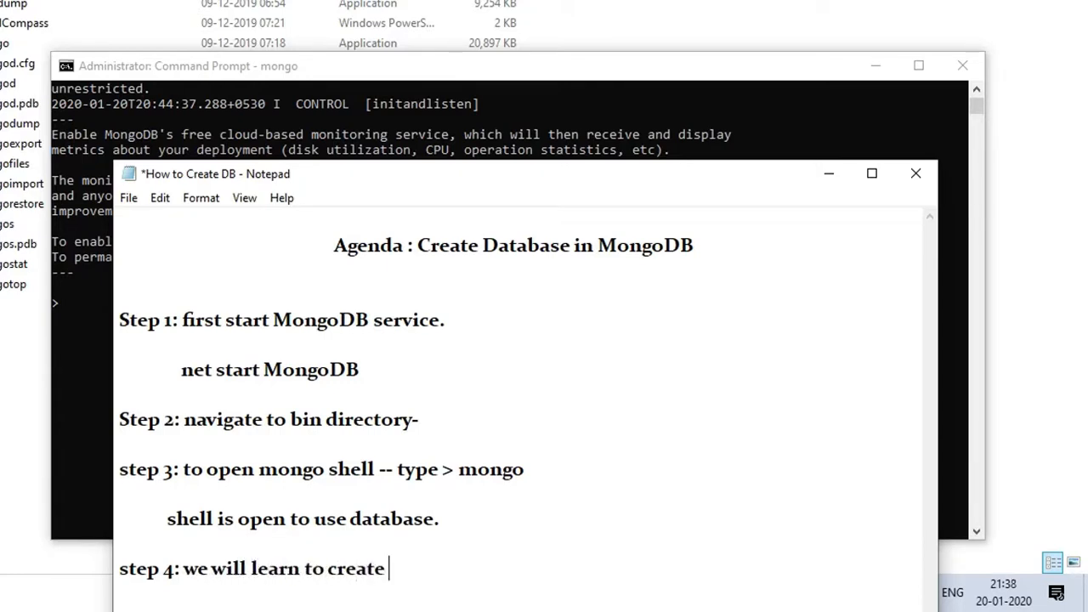
{"action": "type", "text": "db"}
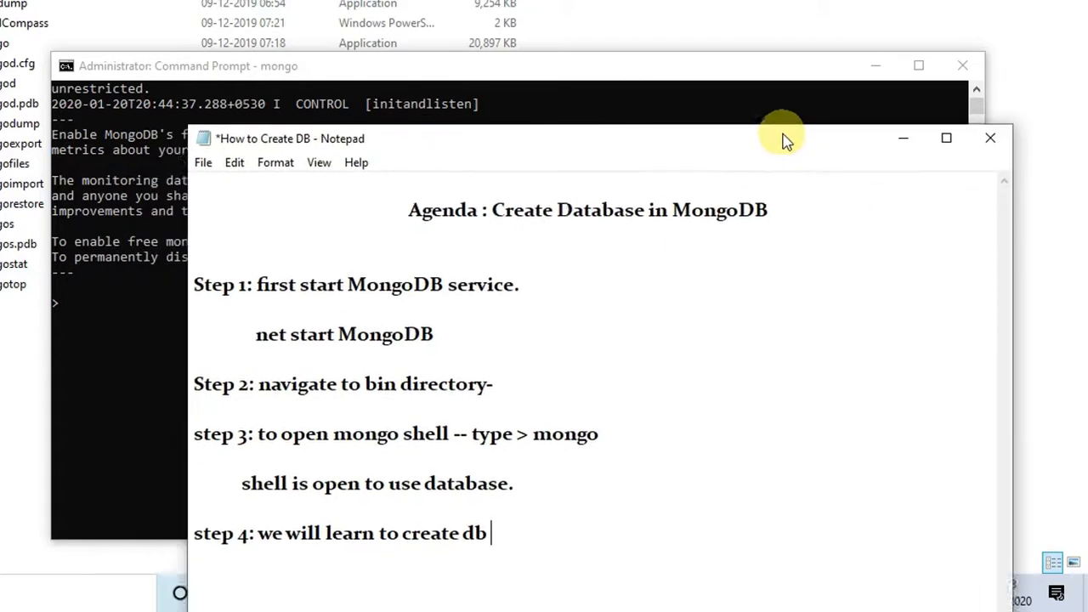
Move the notes aside and add the 'use dbname' command syntax
{"action": "left_click_drag", "start_coordinate": [782, 139], "coordinate": [902, 132]}
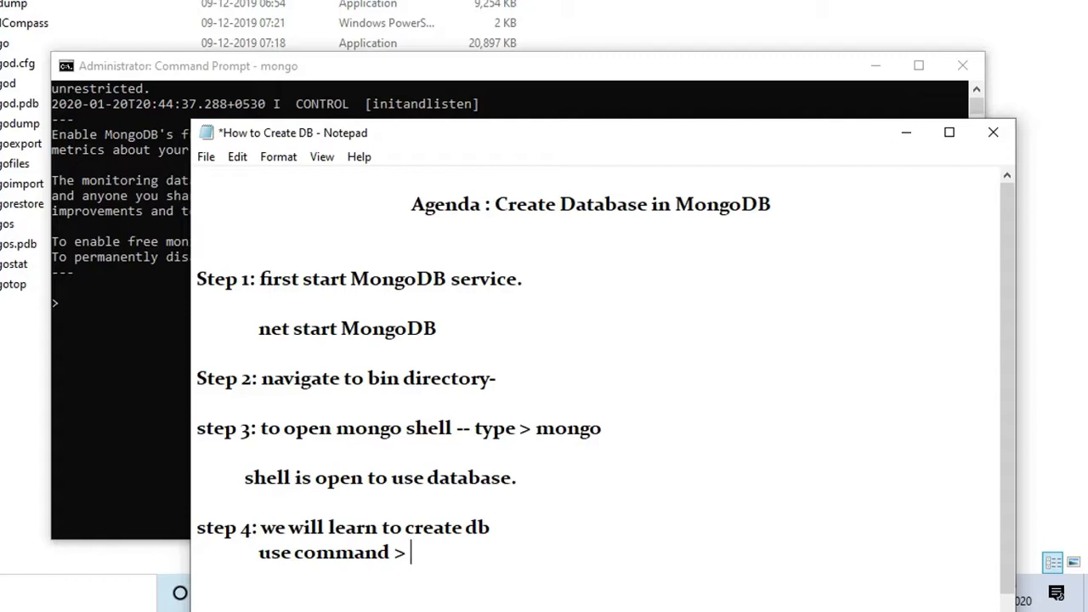
{"action": "type", "text": "use"}
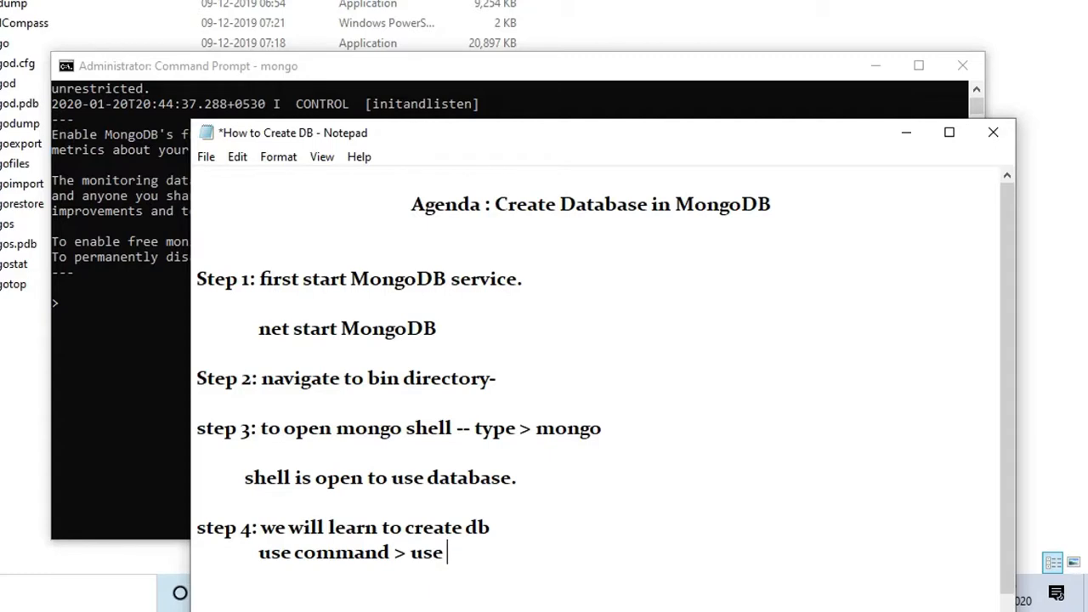
{"action": "type", "text": "dbname"}
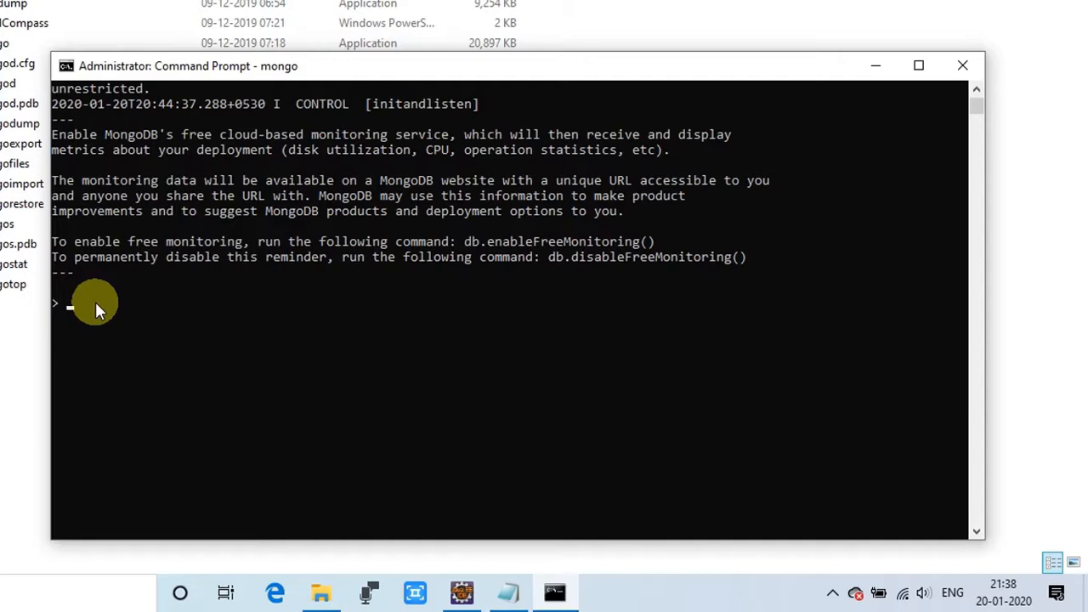
Run 'use MyCompany' to switch the shell to the MyCompany database
{"action": "type", "text": "use"}
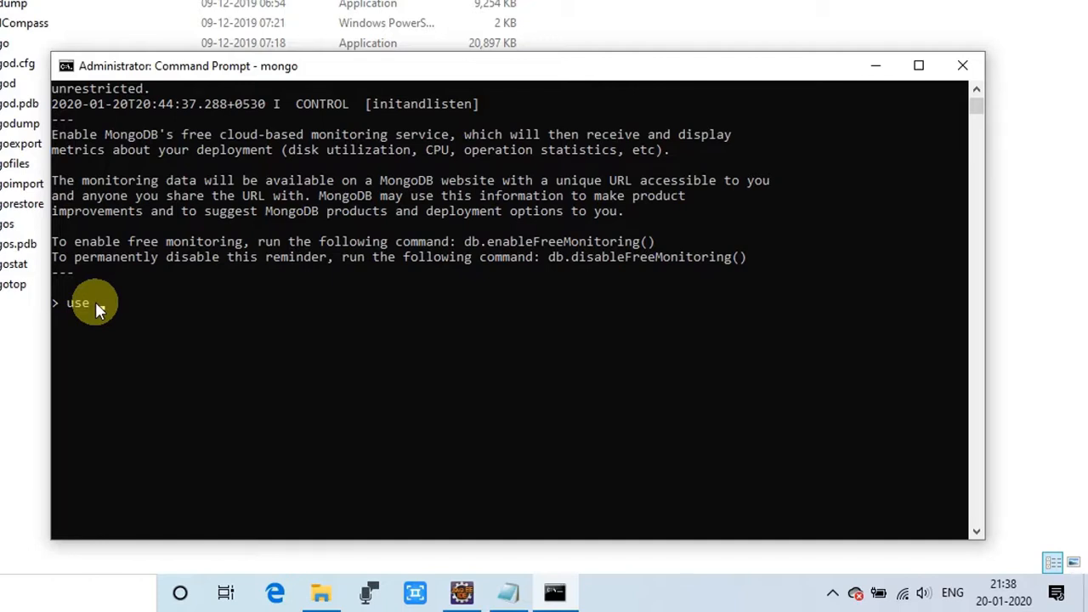
{"action": "type", "text": "M"}
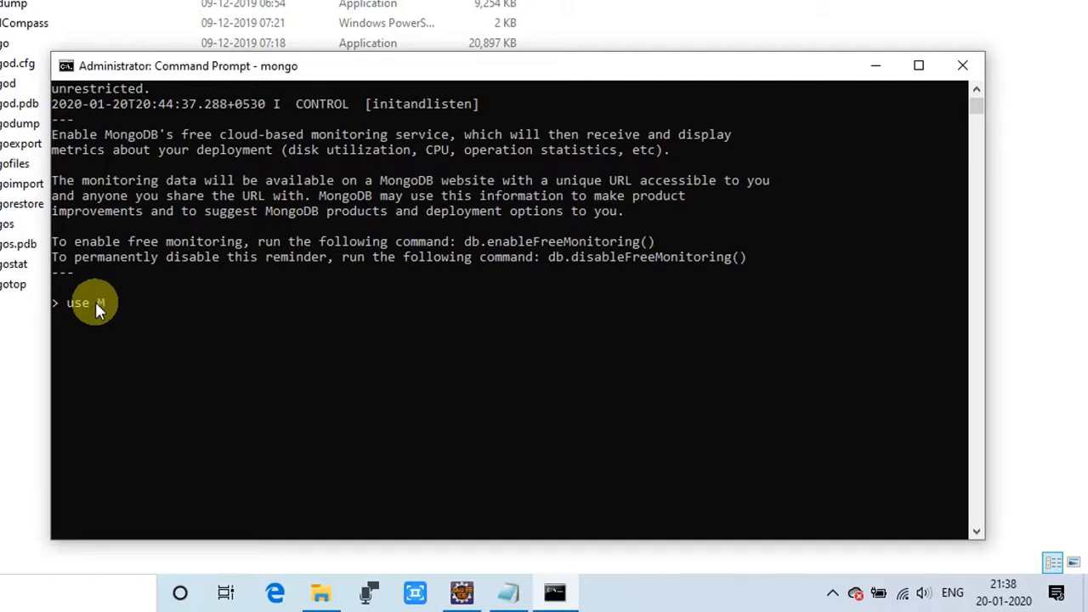
{"action": "type", "text": "yCom"}
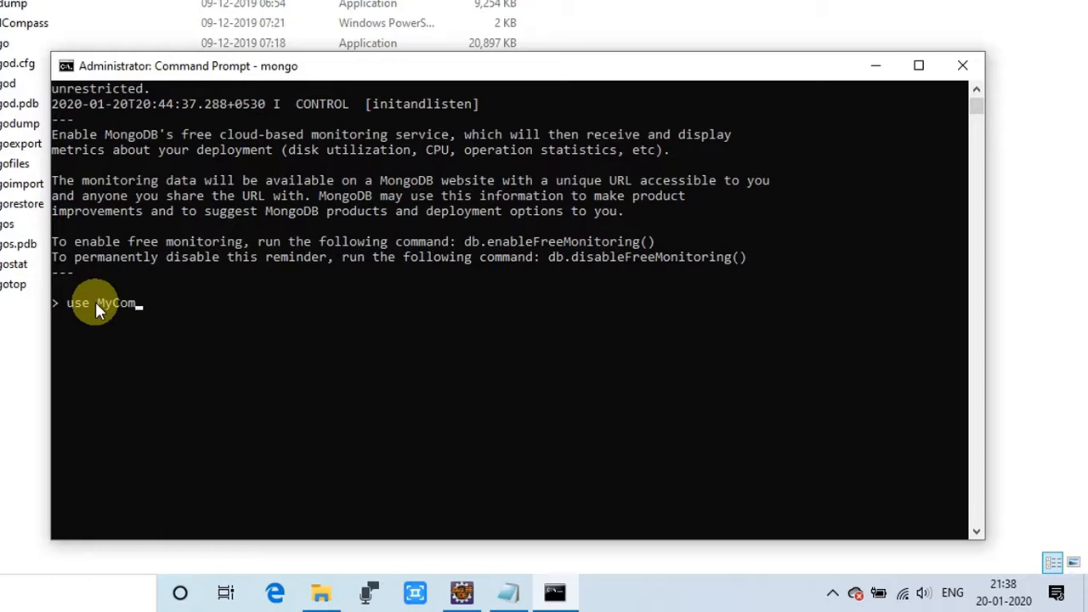
{"action": "type", "text": "pany"}
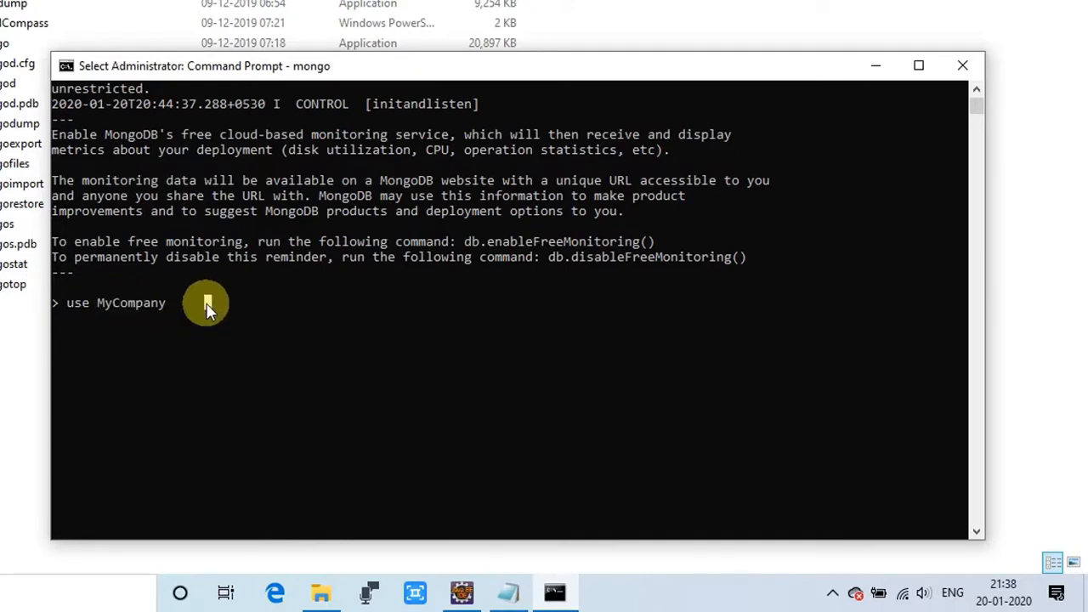
{"action": "key", "text": "enter"}
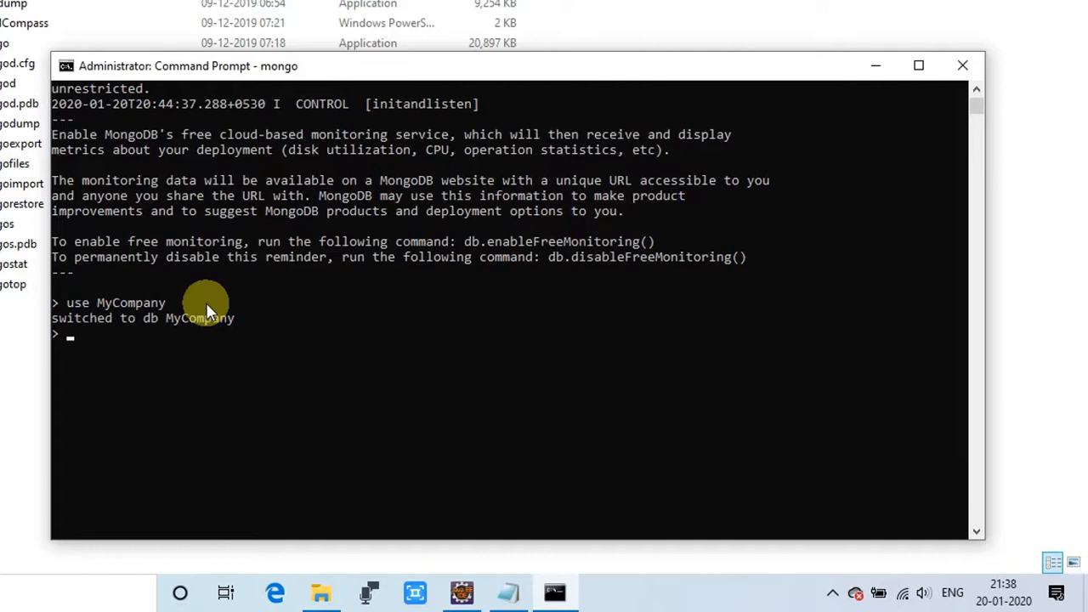
{"action": "mouse_move", "coordinate": [68, 332]}
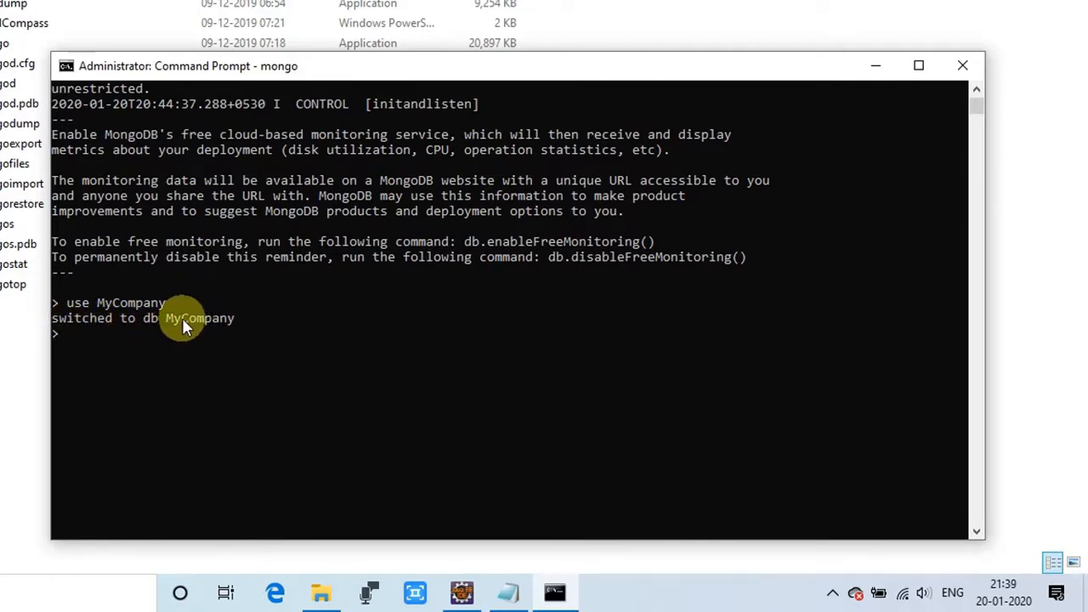
{"action": "mouse_move", "coordinate": [245, 352]}
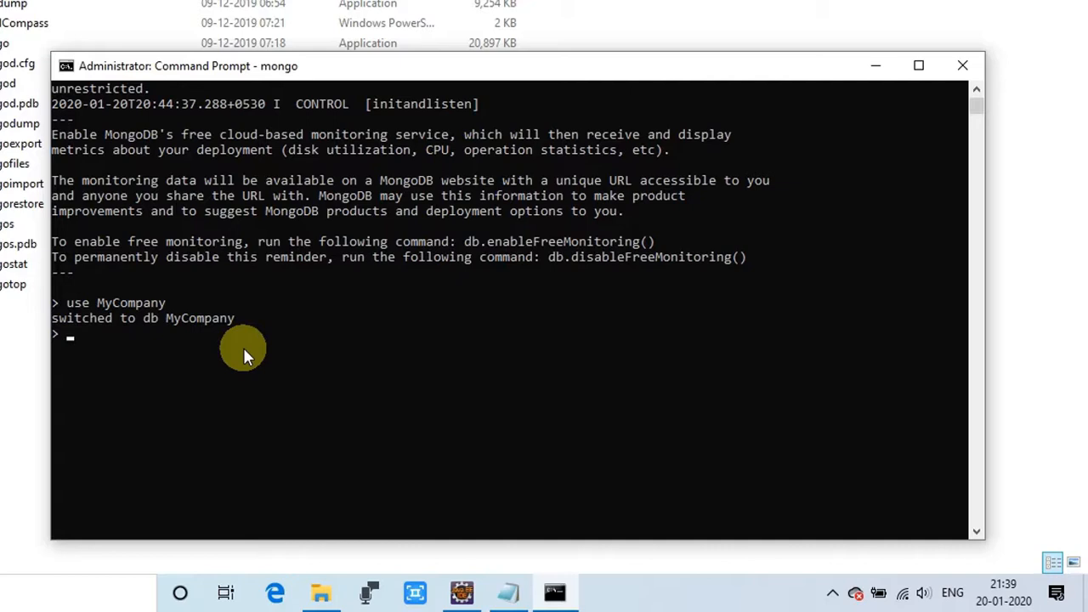
Run 'db' and 'show dbs', then highlight MyCompany in the output
{"action": "type", "text": "db"}
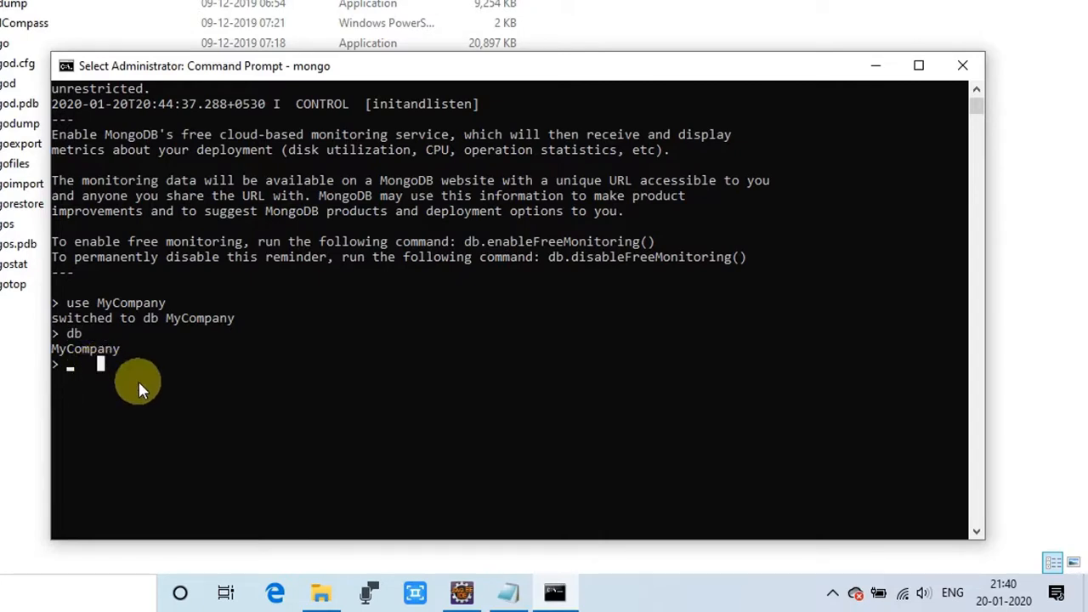
{"action": "mouse_move", "coordinate": [178, 387]}
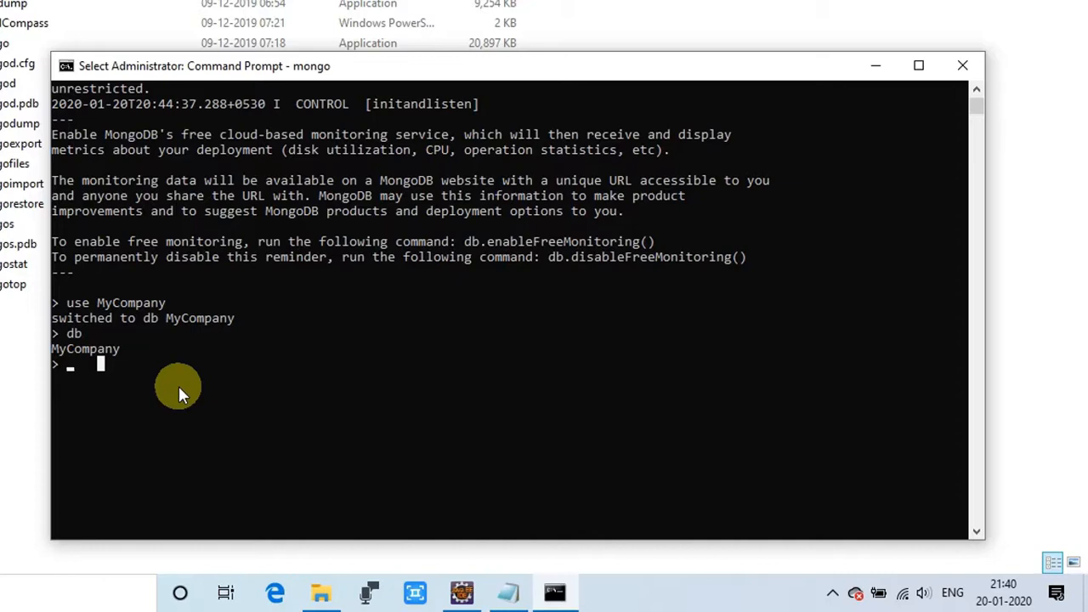
{"action": "type", "text": "show"}
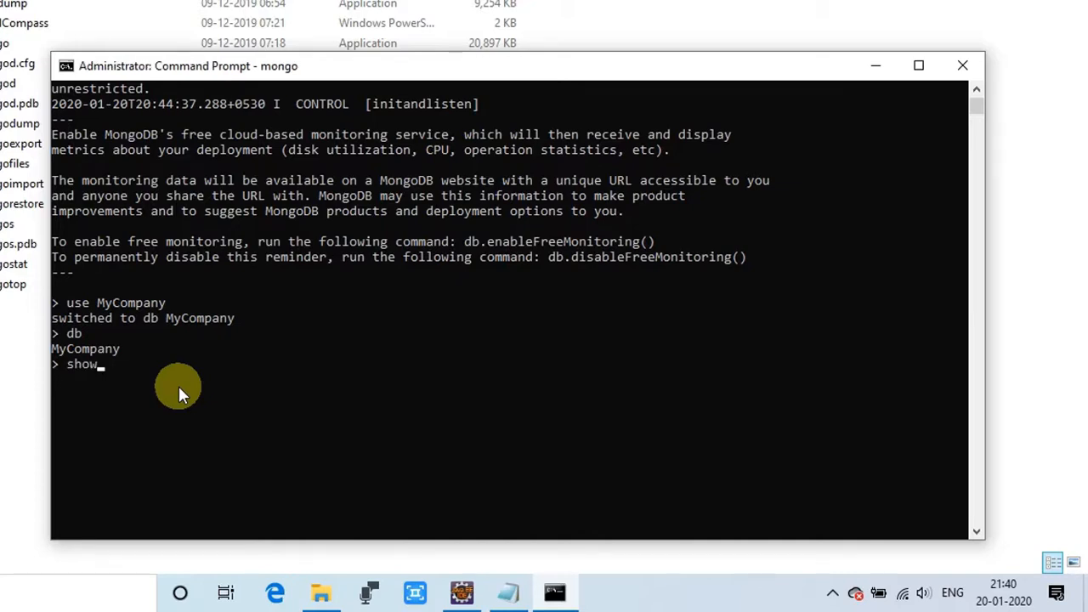
{"action": "type", "text": "dbs"}
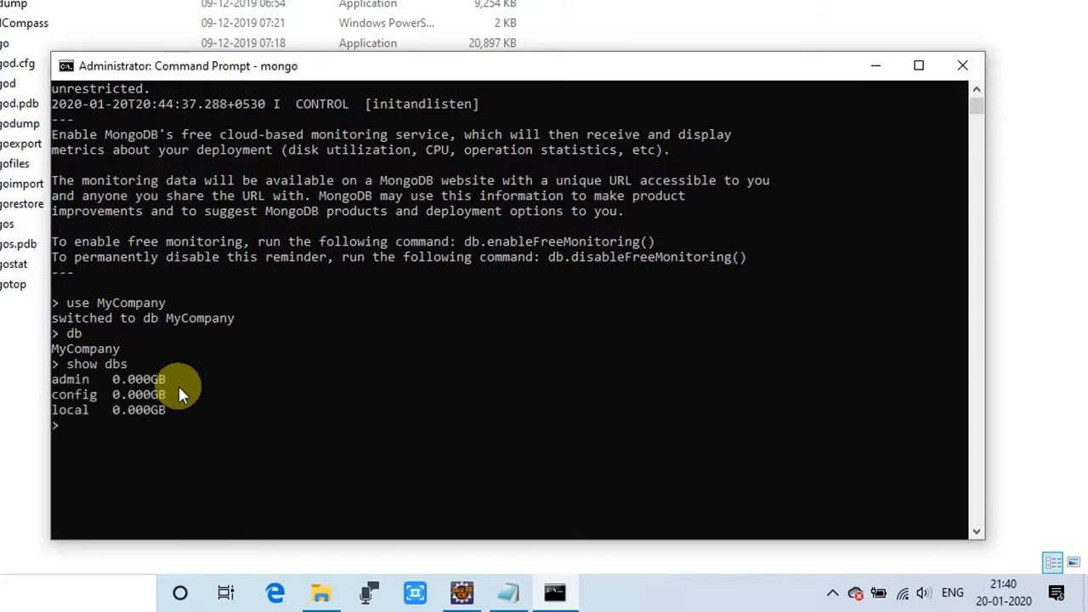
{"action": "left_click_drag", "start_coordinate": [51, 379], "coordinate": [167, 408]}
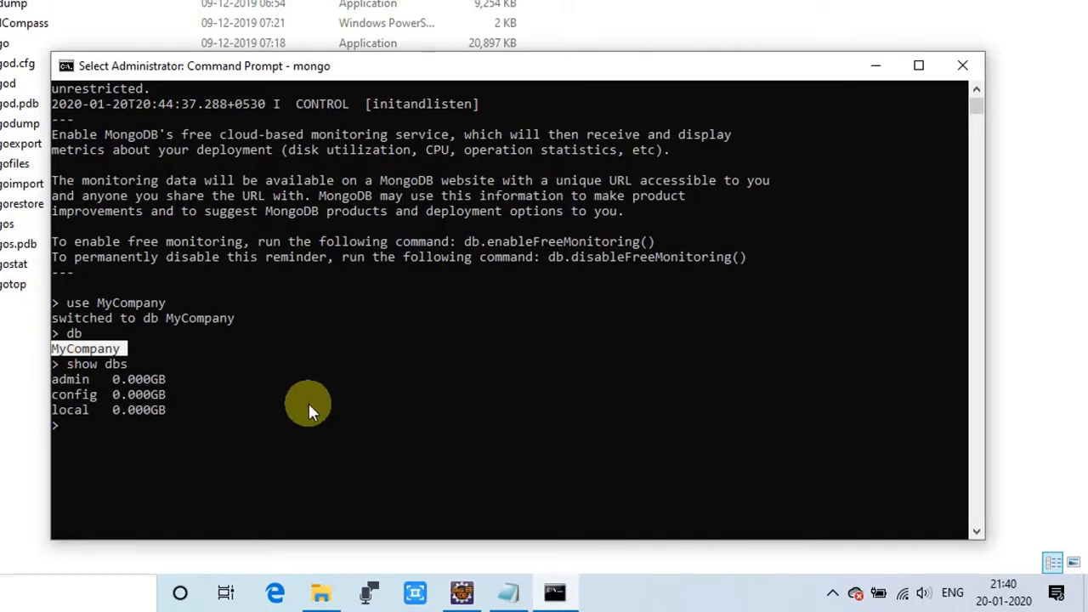
{"action": "mouse_move", "coordinate": [166, 415]}
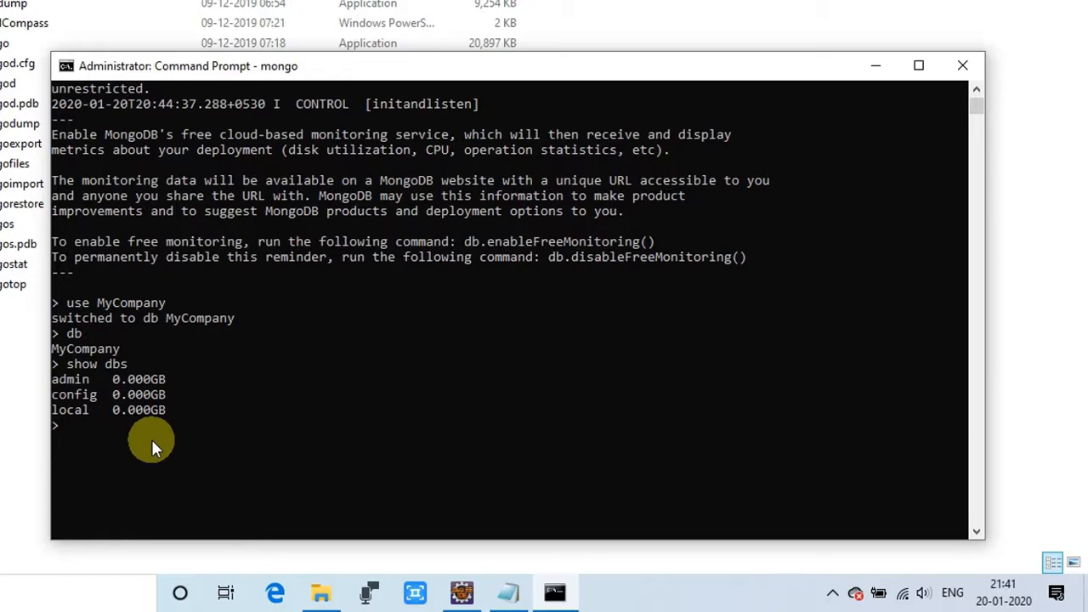
Run db.employee.insert({name: "Sam", age:30}) and get WriteResult nInserted 1
{"action": "type", "text": "db"}
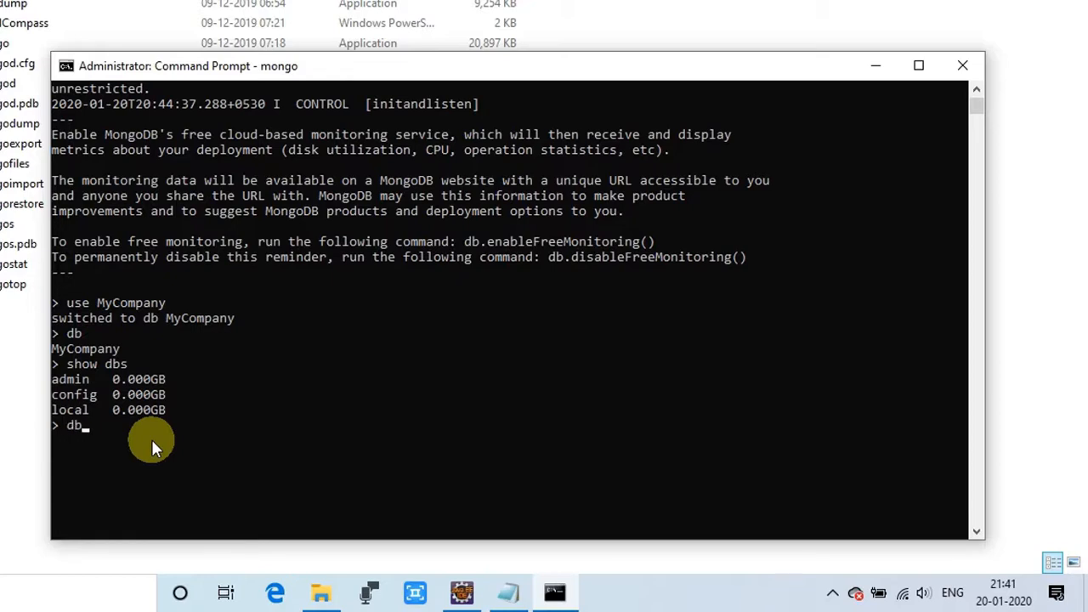
{"action": "type", "text": "."}
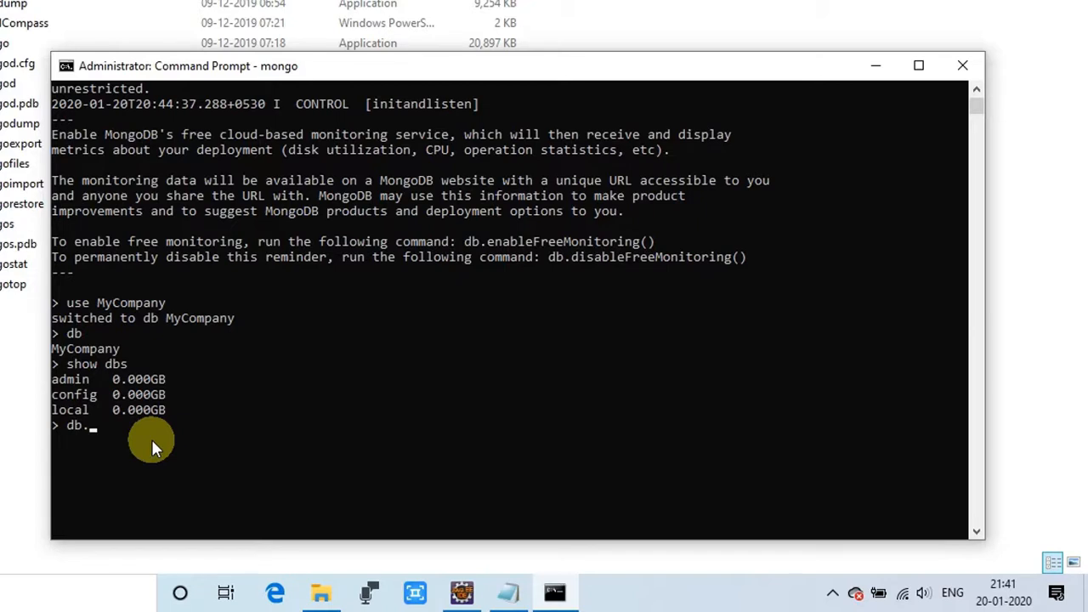
{"action": "type", "text": "em"}
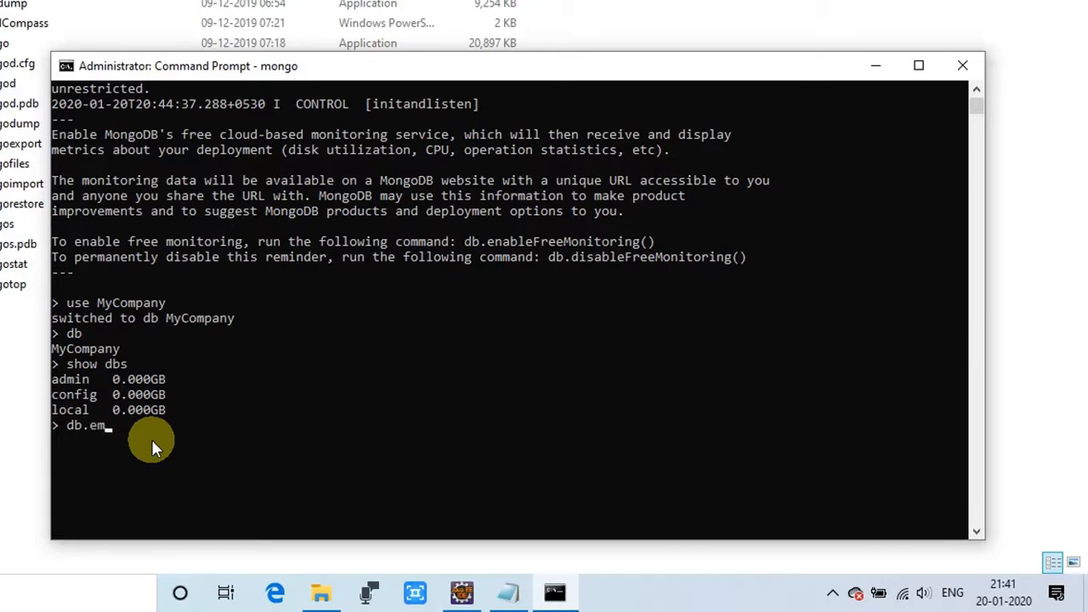
{"action": "type", "text": "ployee"}
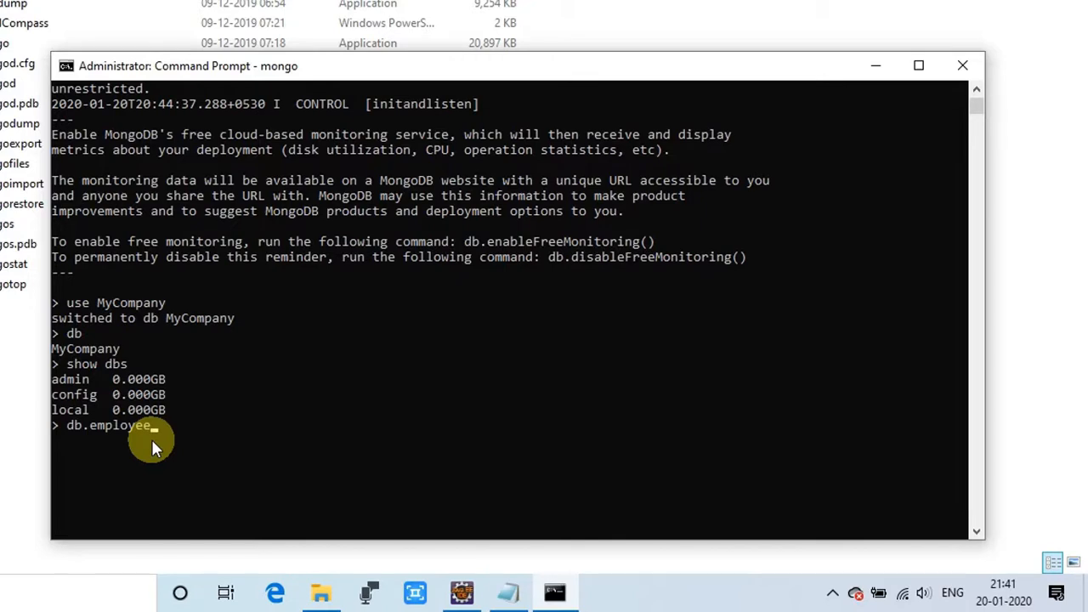
{"action": "type", "text": "."}
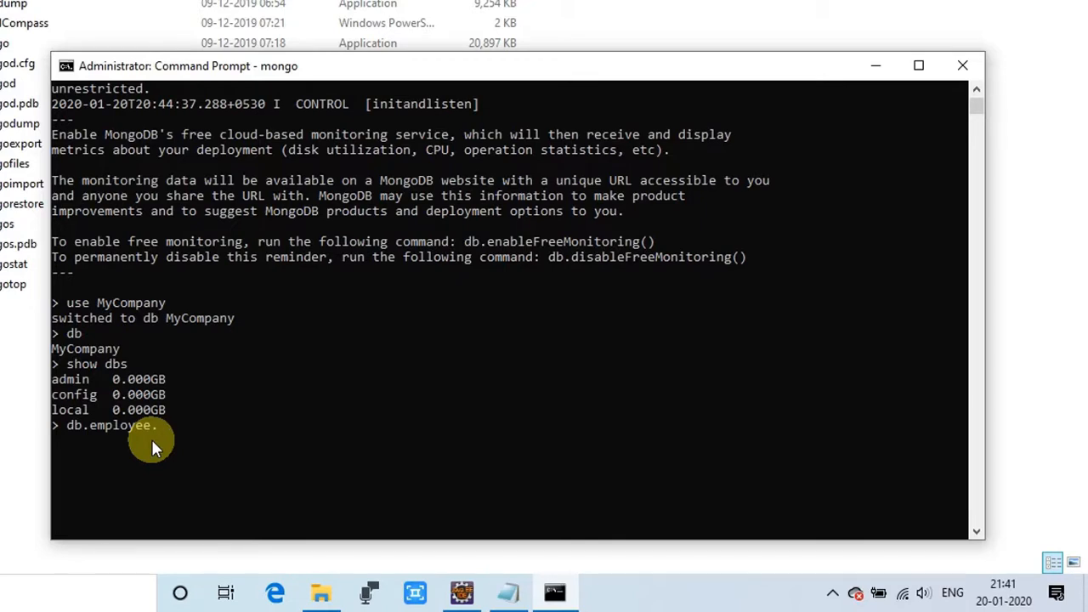
{"action": "type", "text": "insert({"}
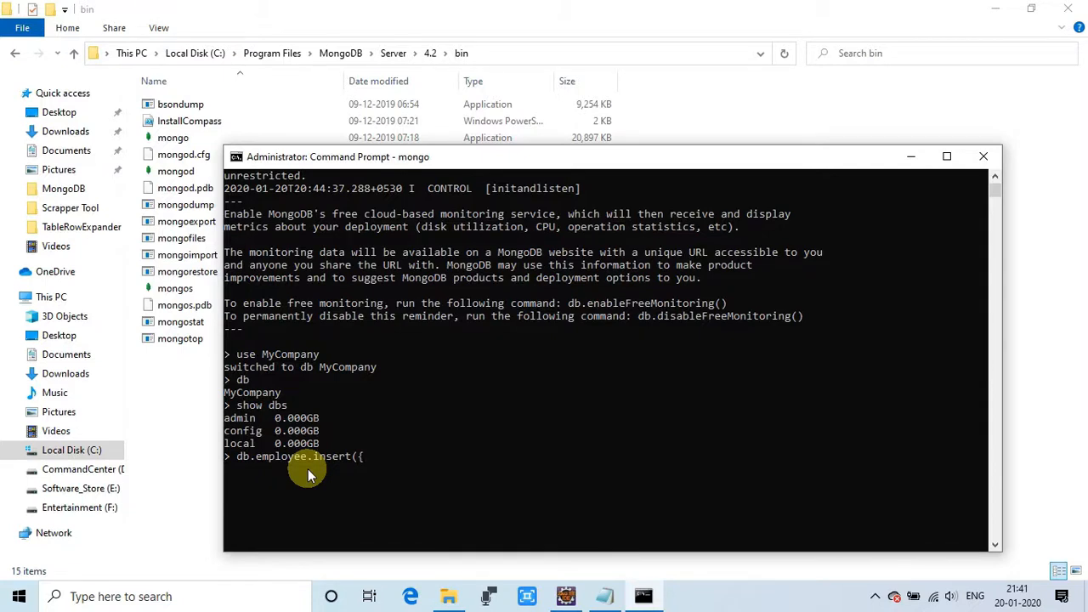
{"action": "type", "text": "name:"}
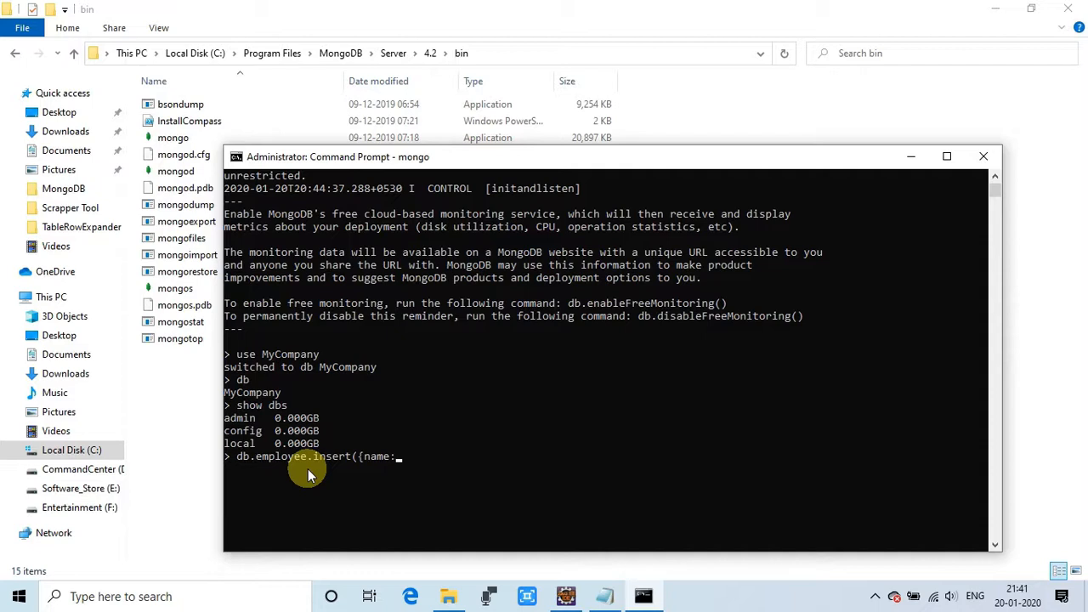
{"action": "type", "text": "\""}
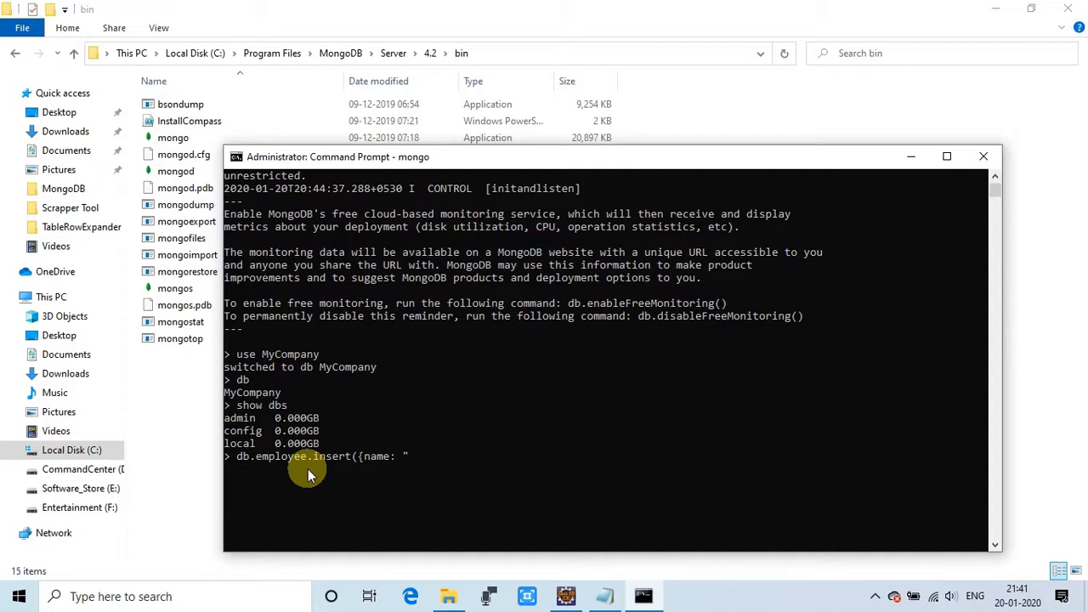
{"action": "type", "text": "S"}
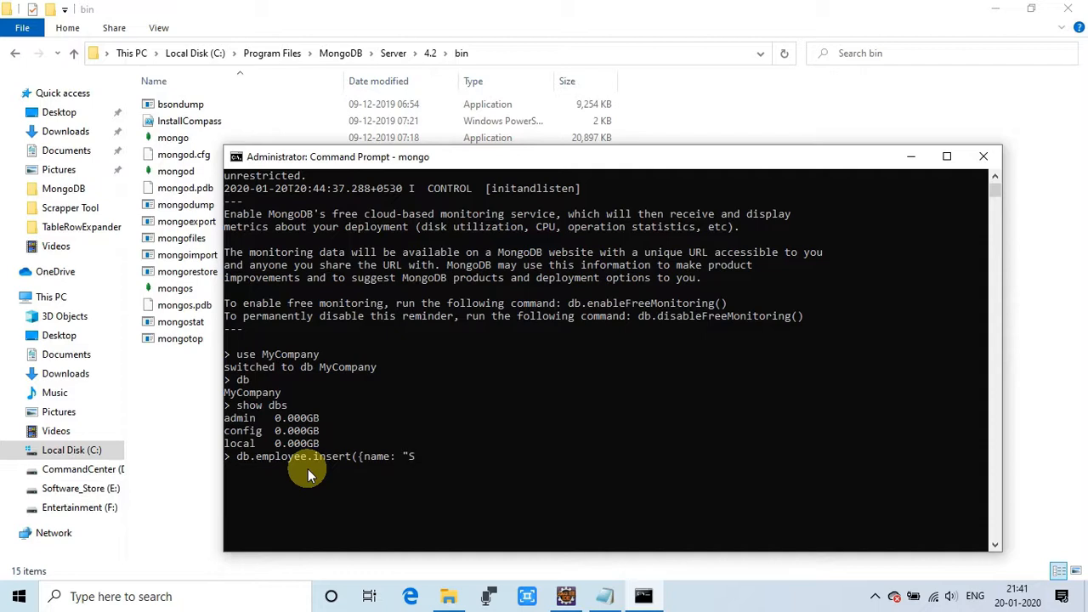
{"action": "type", "text": "am\", age"}
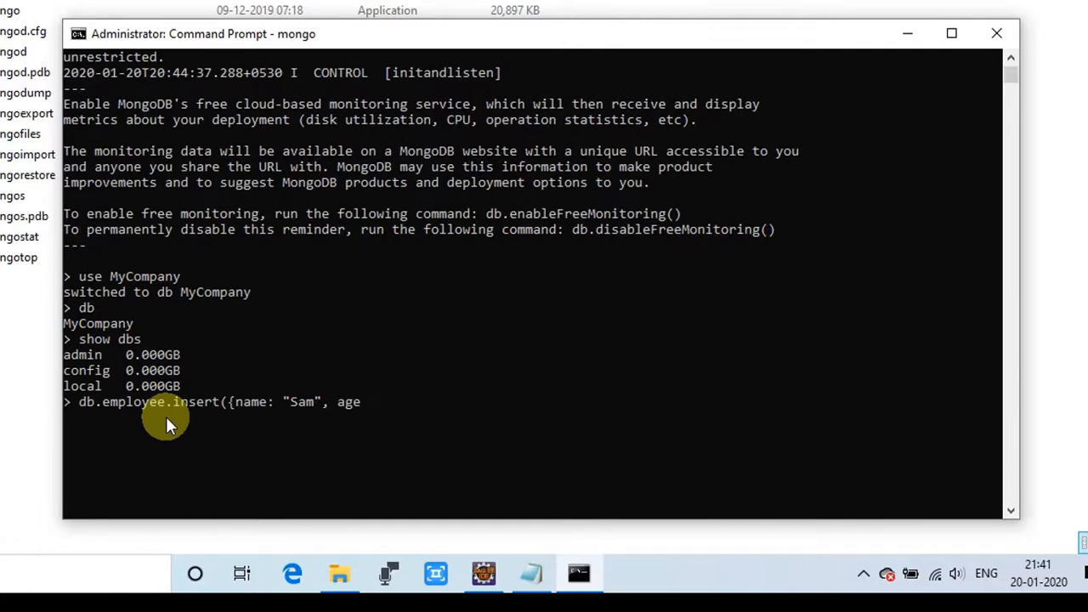
{"action": "type", "text": ":3"}
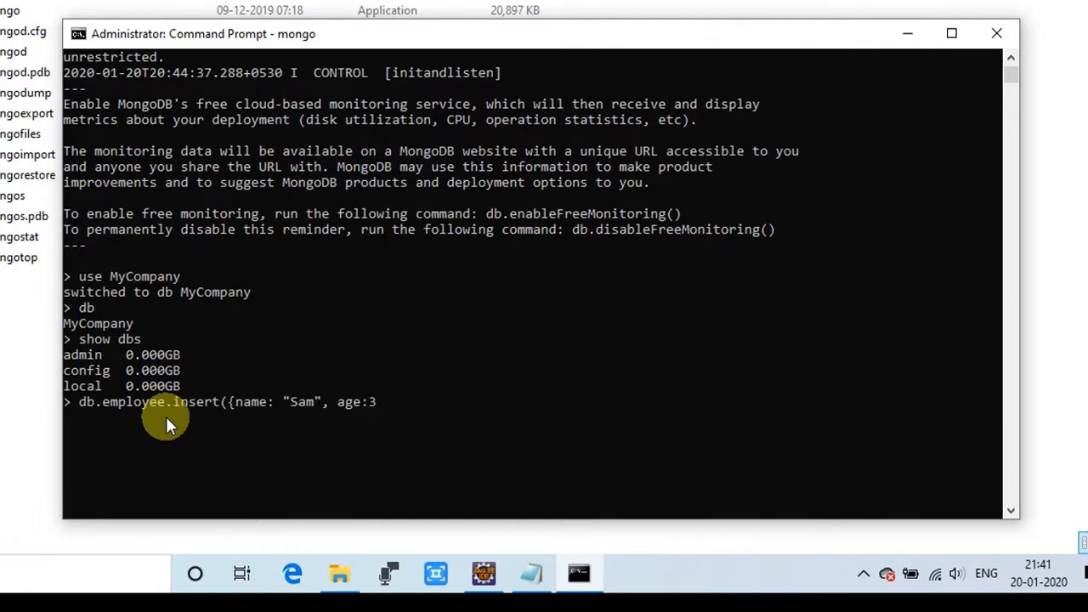
{"action": "type", "text": "0"}
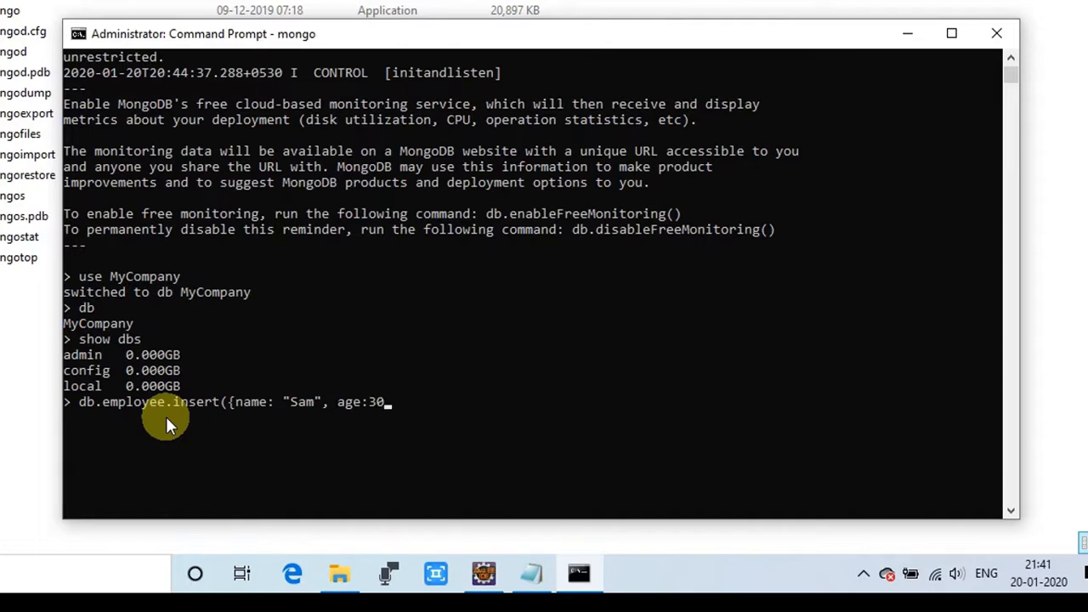
{"action": "type", "text": "})"}
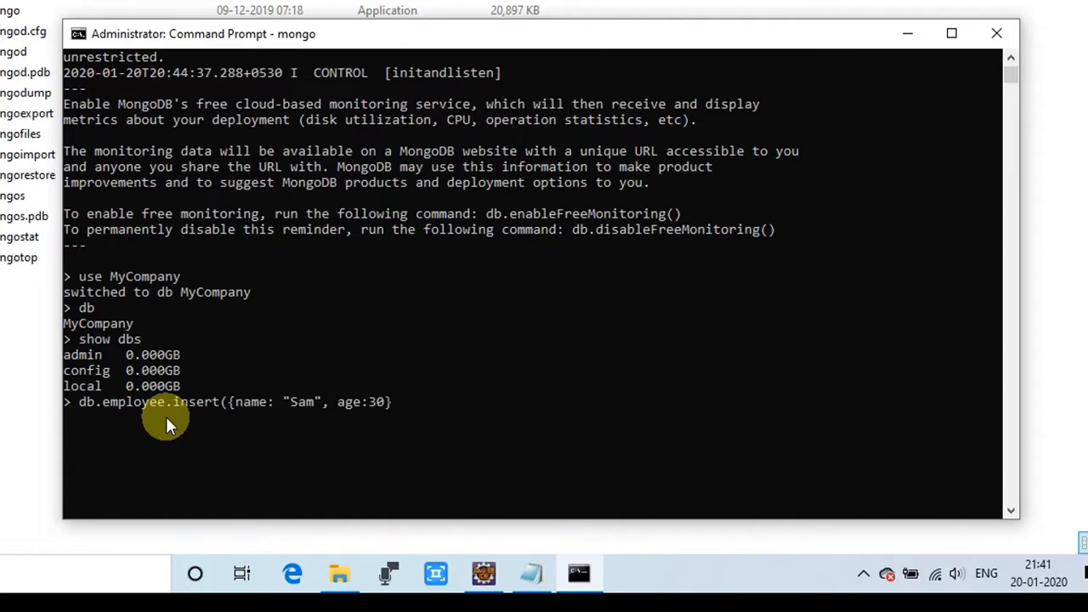
{"action": "type", "text": ")"}
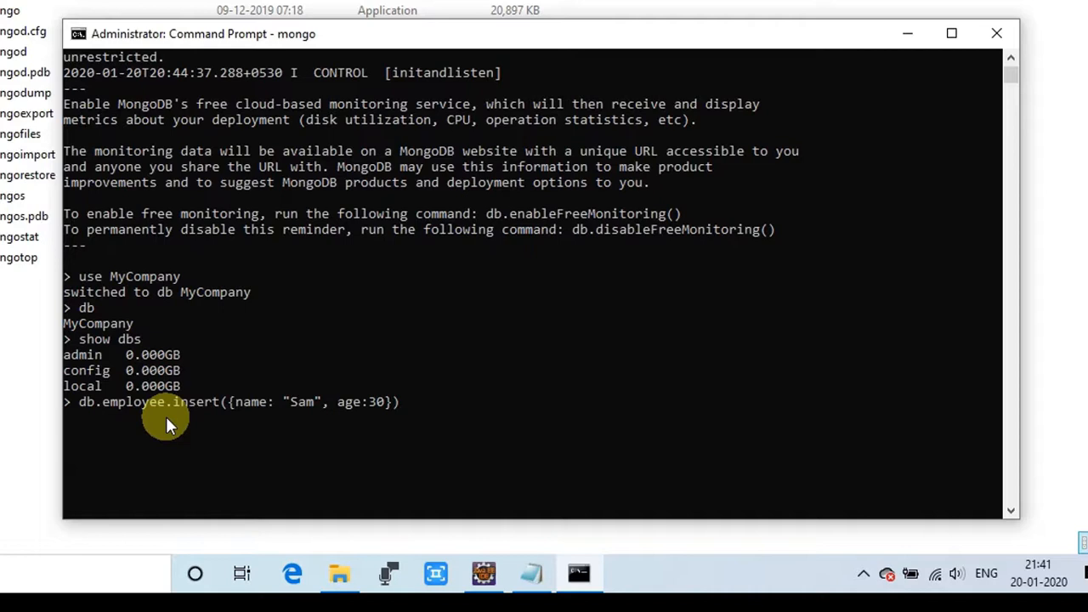
{"action": "mouse_move", "coordinate": [173, 442]}
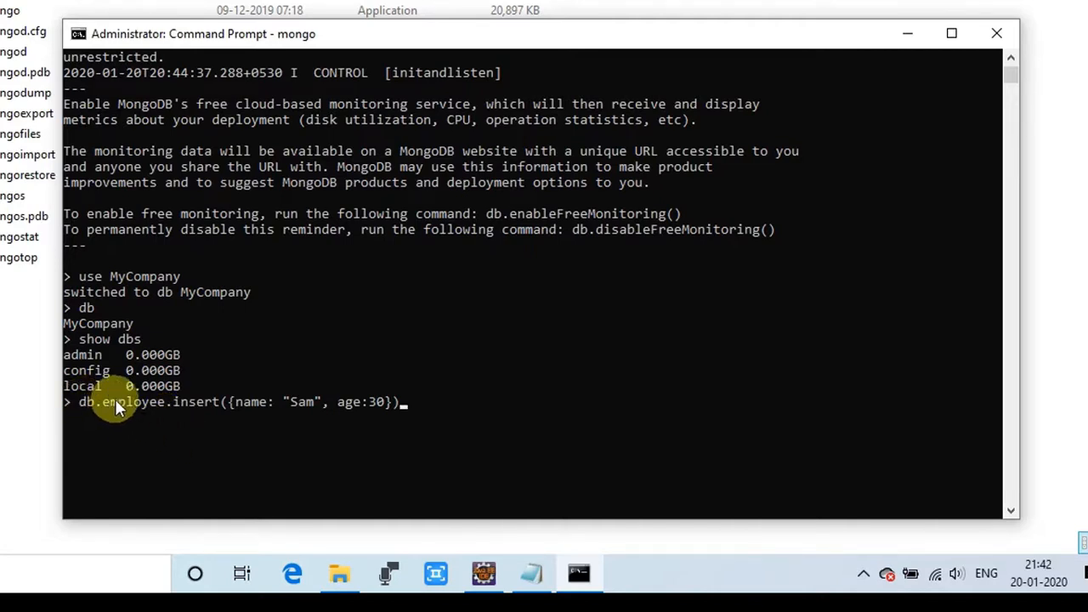
{"action": "mouse_move", "coordinate": [89, 415]}
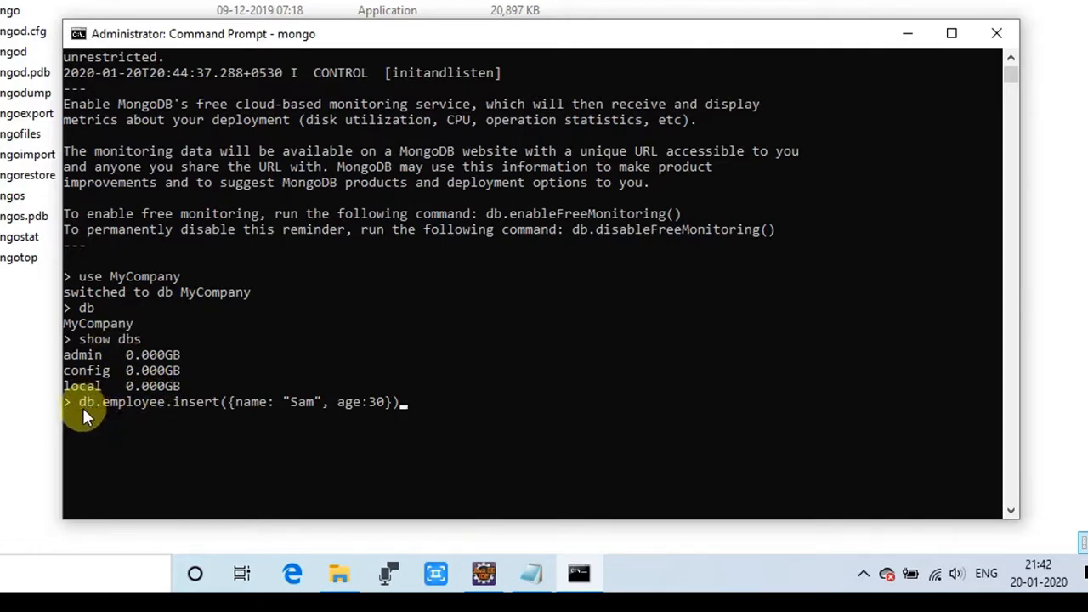
{"action": "mouse_move", "coordinate": [101, 408]}
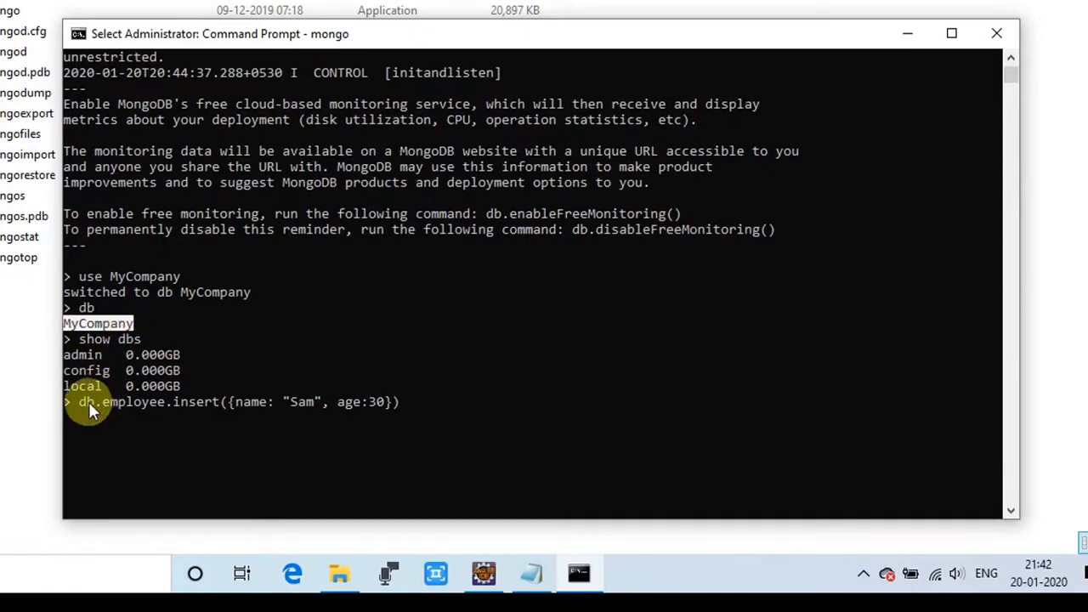
{"action": "mouse_move", "coordinate": [117, 410]}
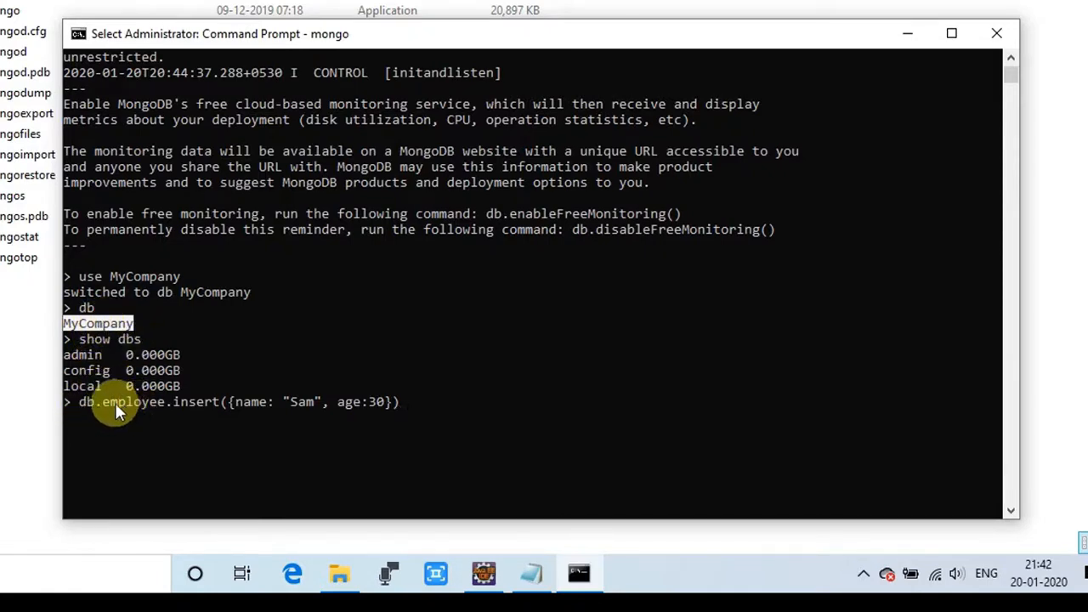
{"action": "double_click", "coordinate": [128, 401]}
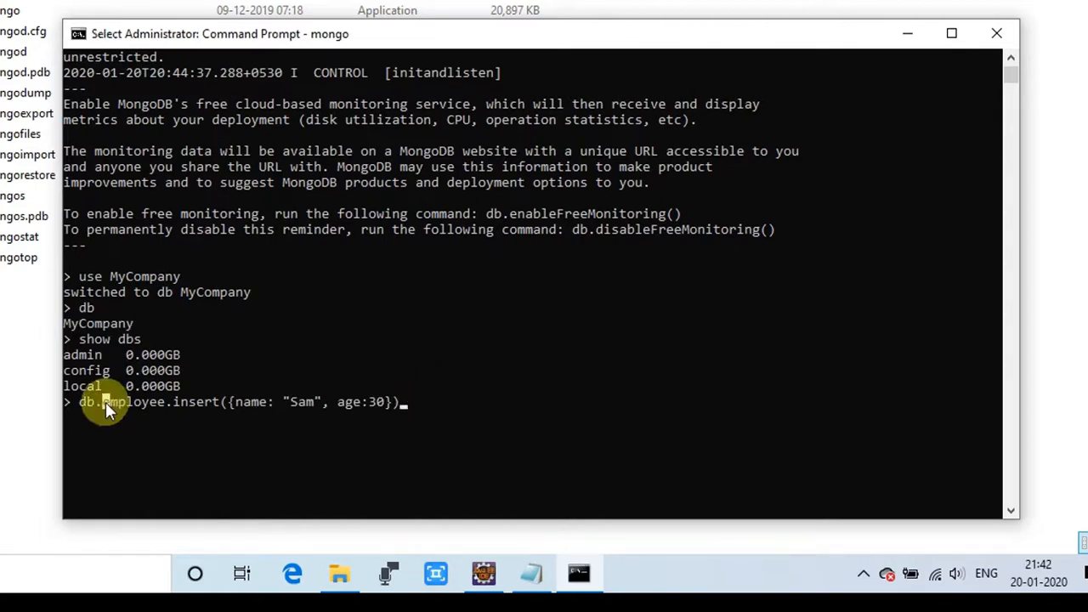
{"action": "double_click", "coordinate": [132, 402]}
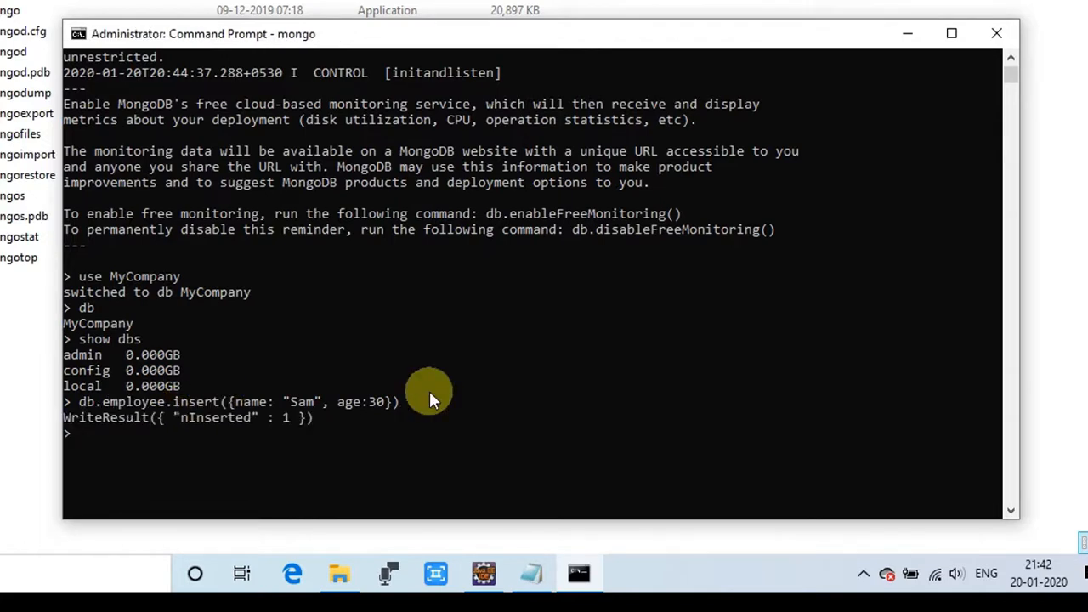
{"action": "mouse_move", "coordinate": [68, 423]}
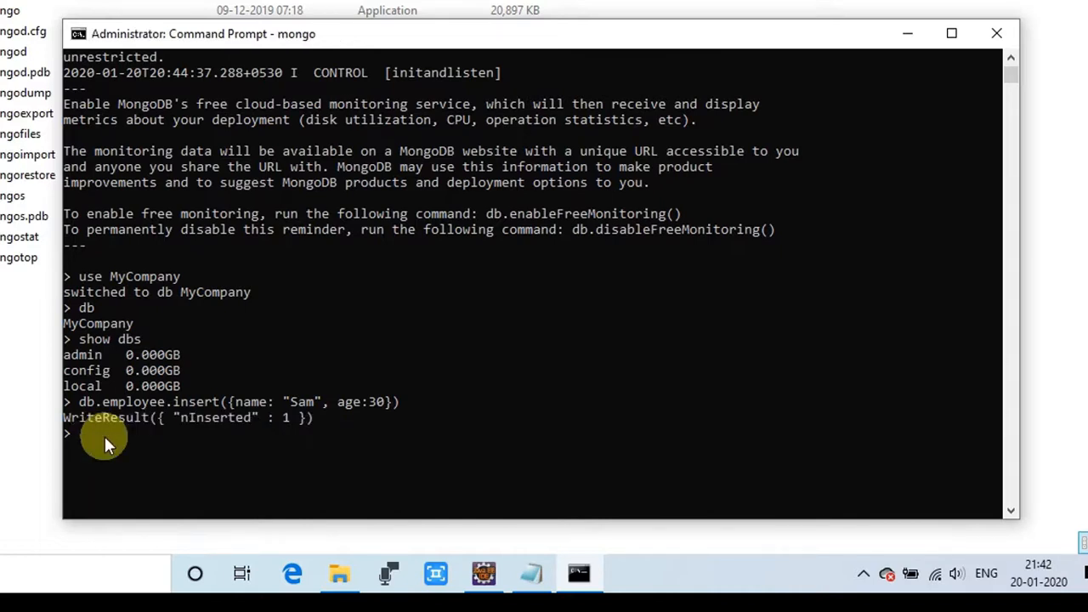
Run show dbs so MyCompany is listed with admin, config and local
{"action": "type", "text": "show"}
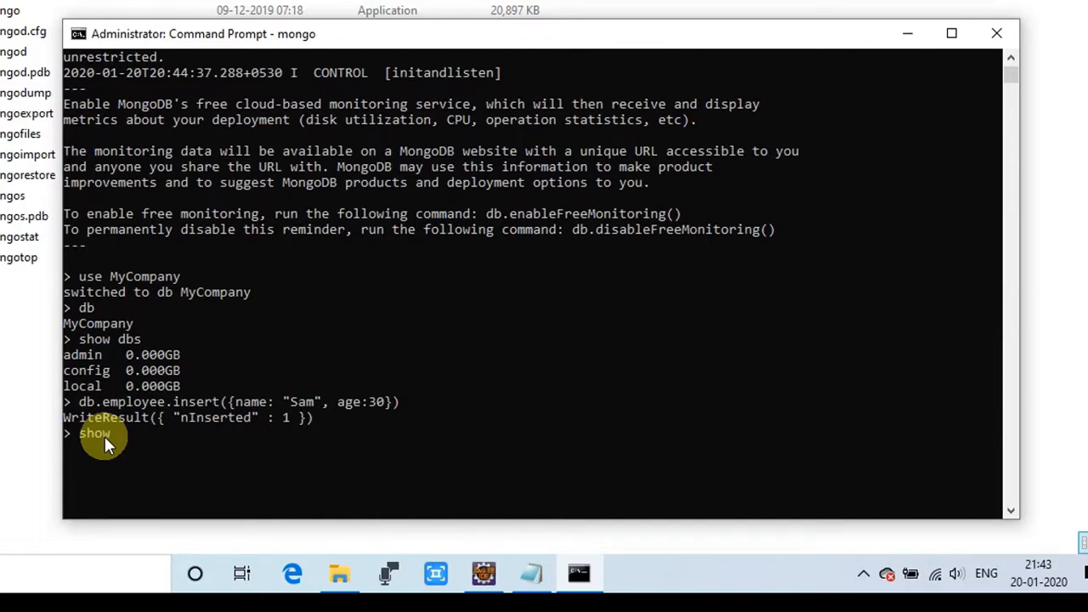
{"action": "type", "text": "dbs"}
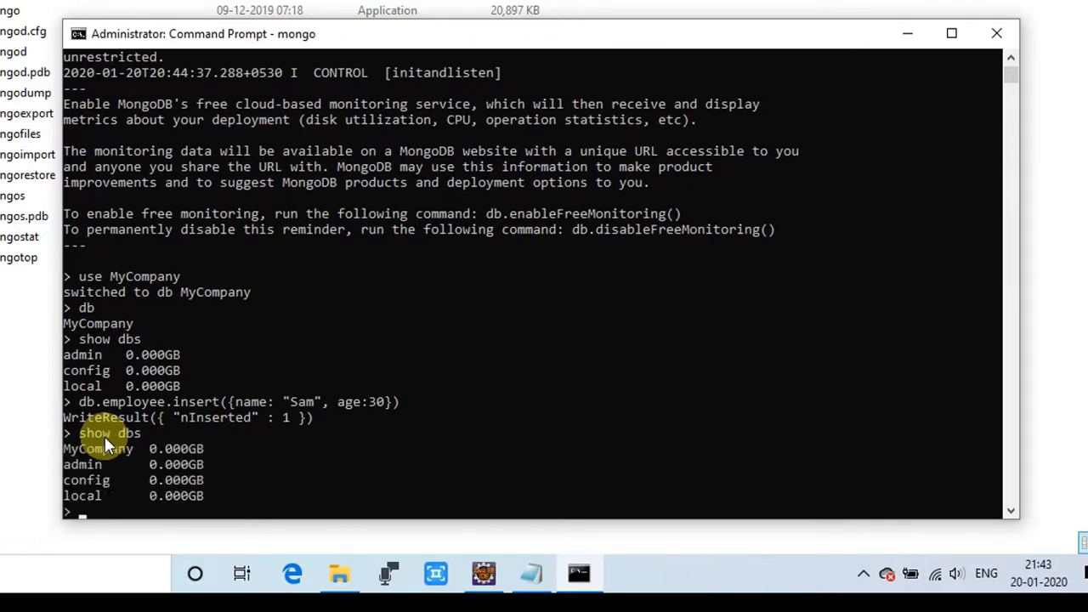
{"action": "scroll", "scroll_direction": "up", "scroll_amount": 3}
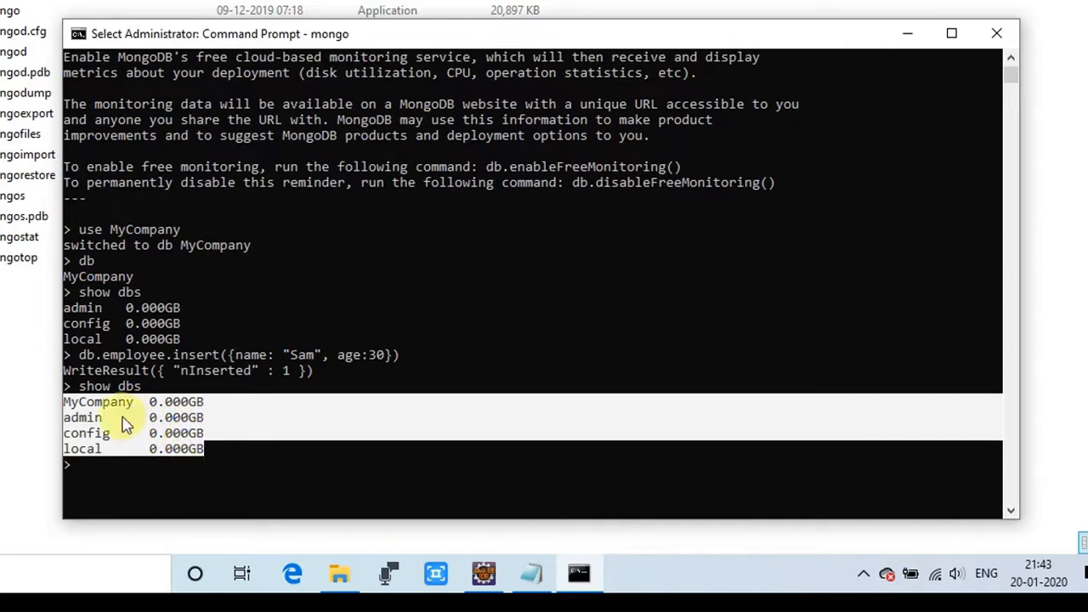
{"action": "mouse_move", "coordinate": [128, 402]}
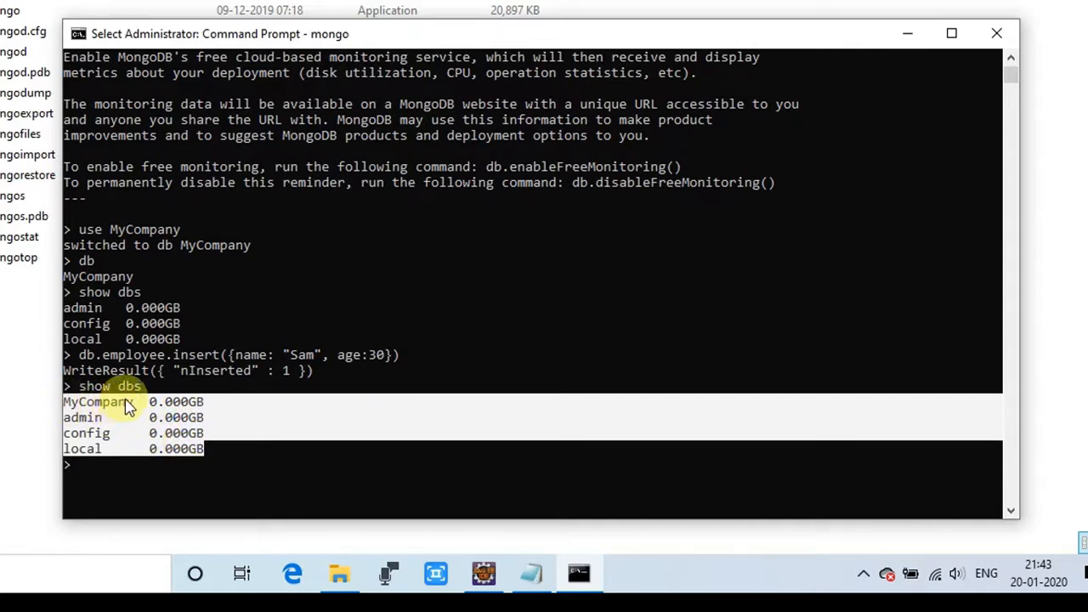